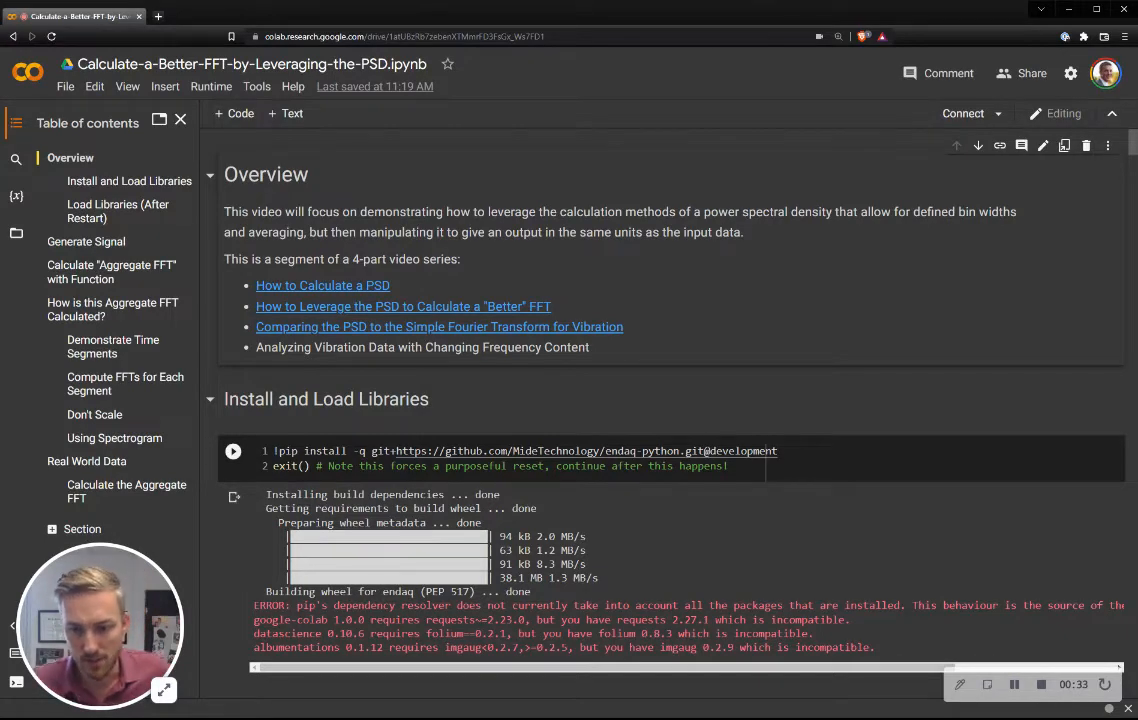
- Scroll past the endaq pip install output to the 'Load Libraries (After Restart)' cell
scroll("down", 3)
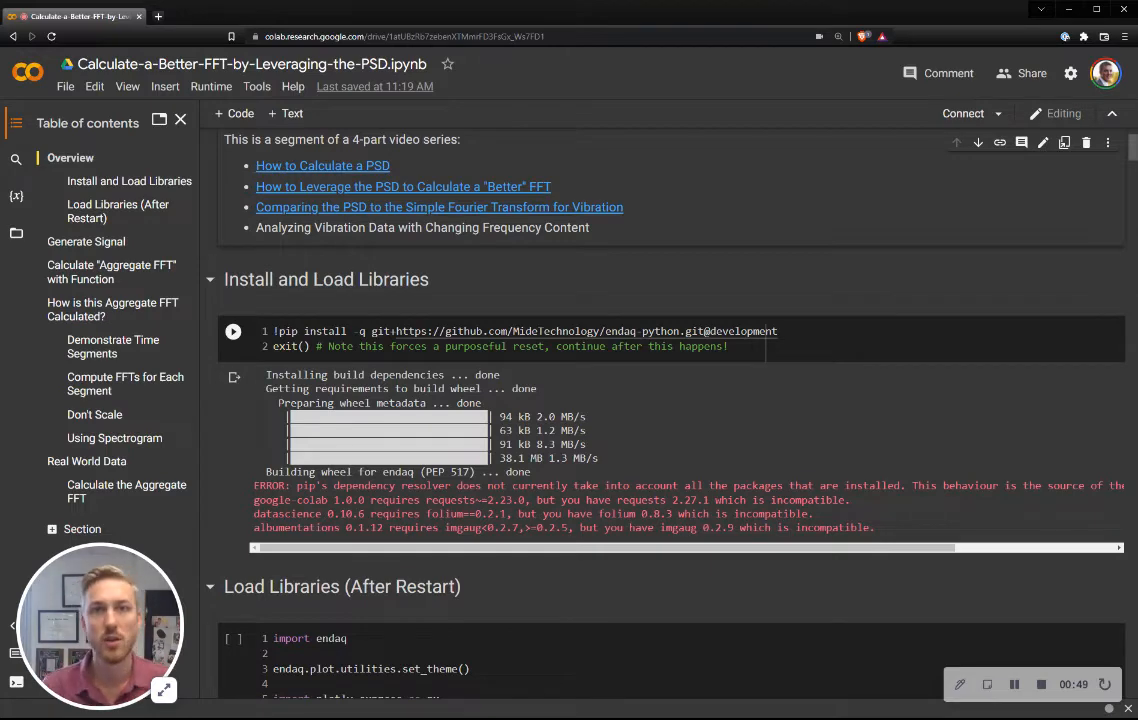
scroll("down", 3)
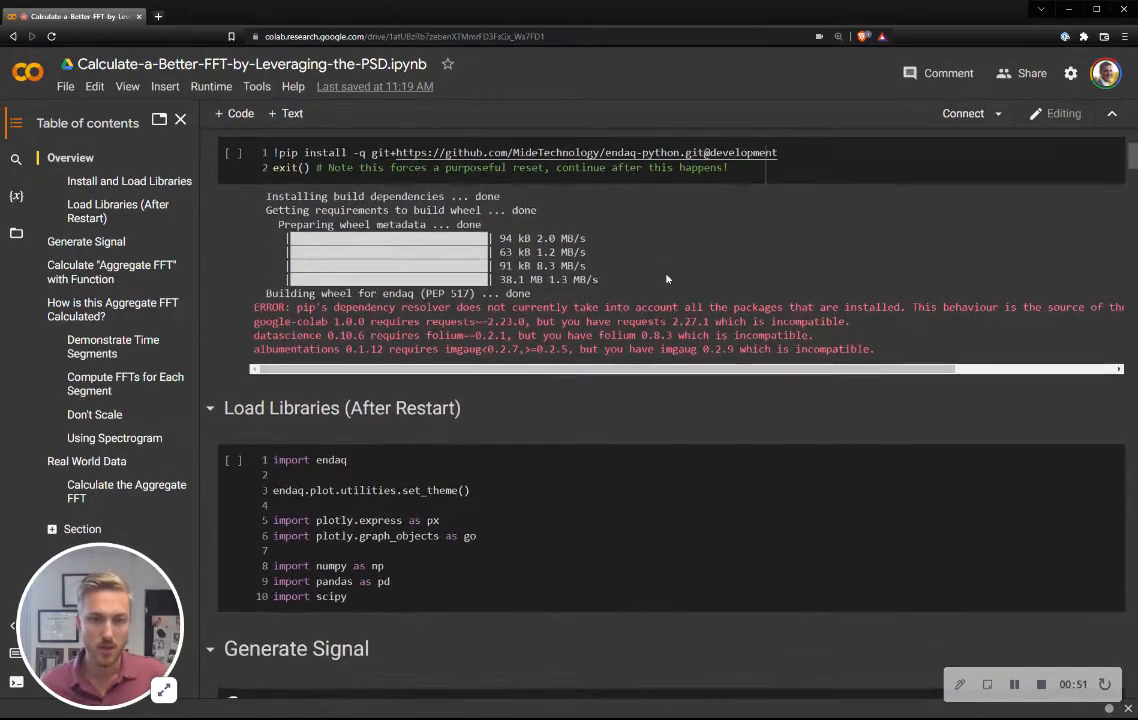
- Scroll to the Generate Signal plot of the noise, sine wave and combined signals
scroll("down", 3)
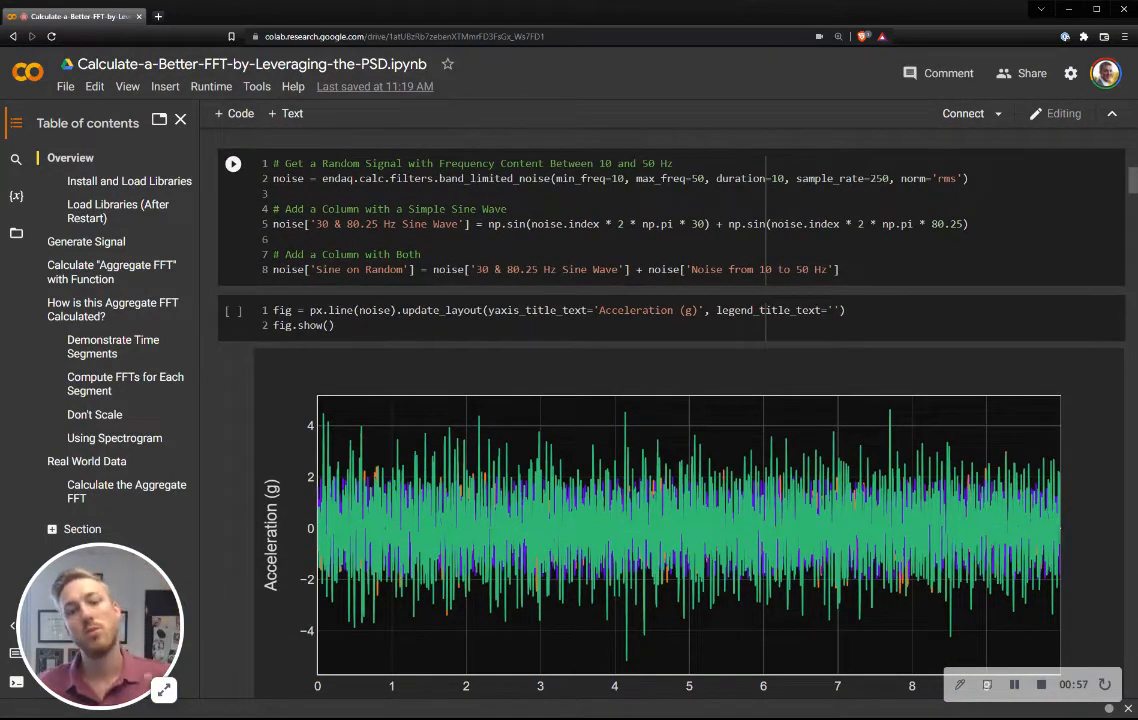
scroll("down", 3)
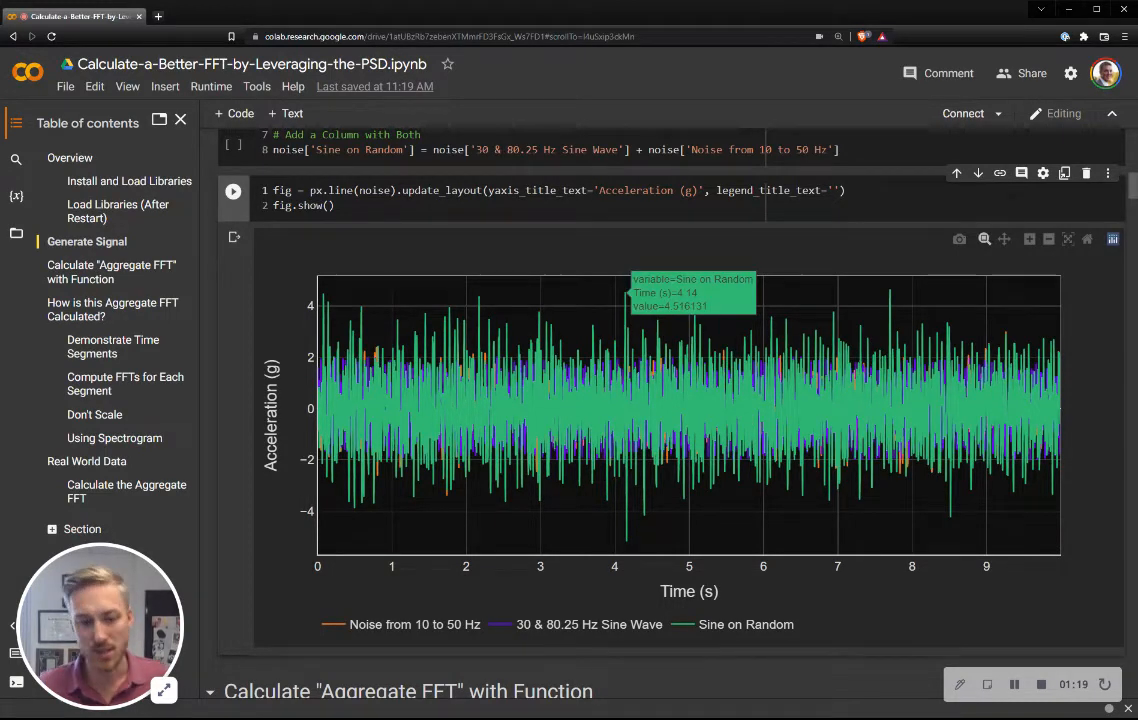
mouse_move(880, 264)
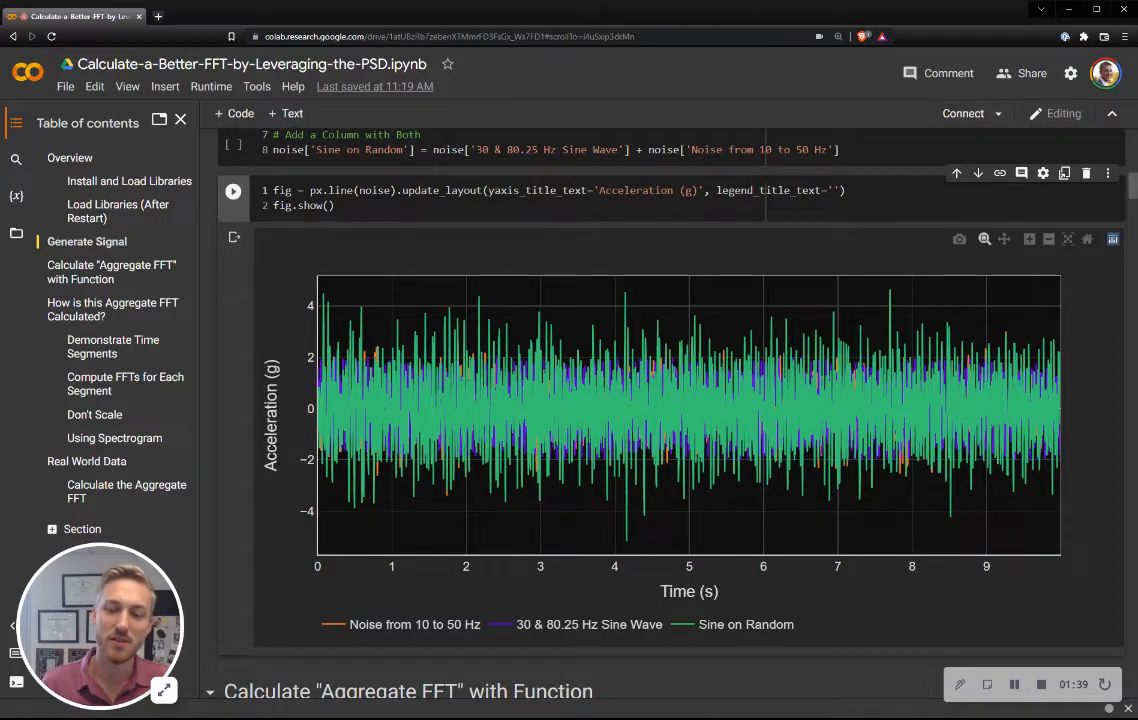
mouse_move(685, 258)
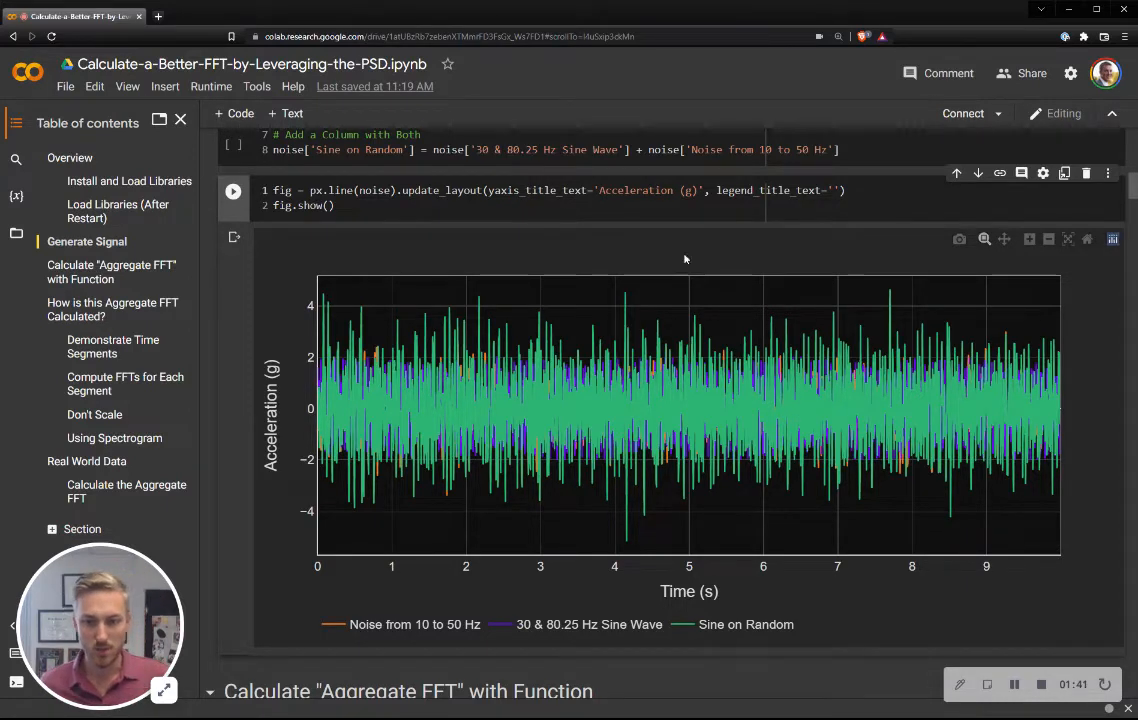
- Select 'noise' in the aggregate FFT function call and view its 126-row output table
scroll("down", 3)
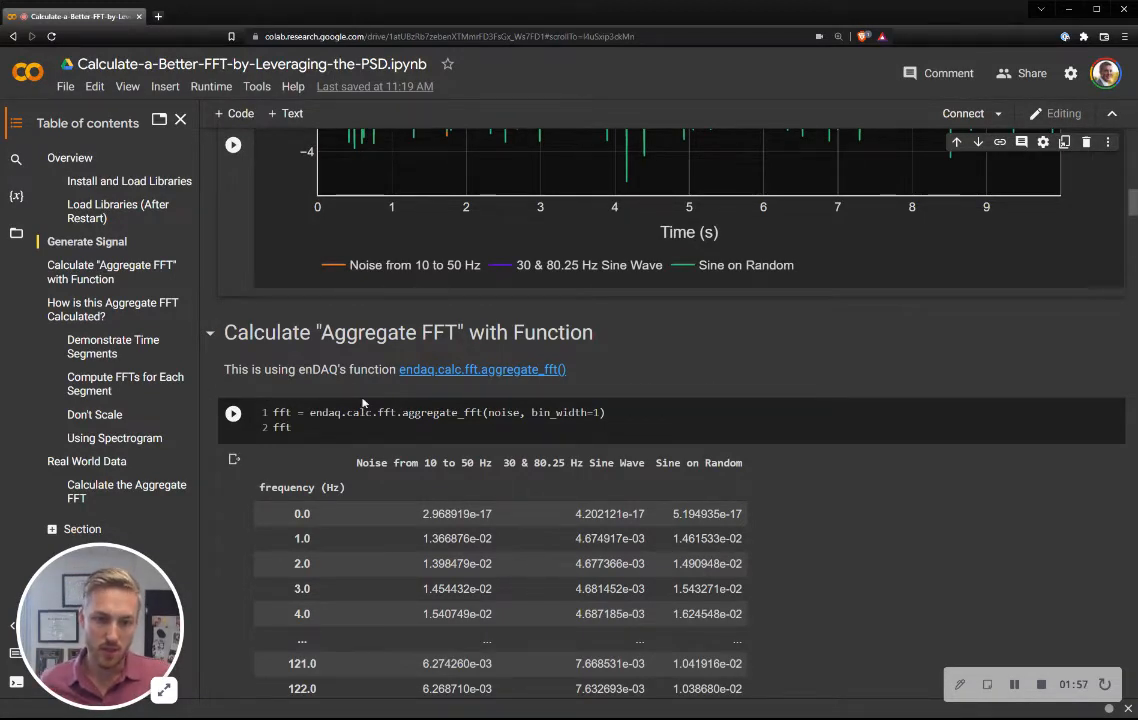
double_click(503, 412)
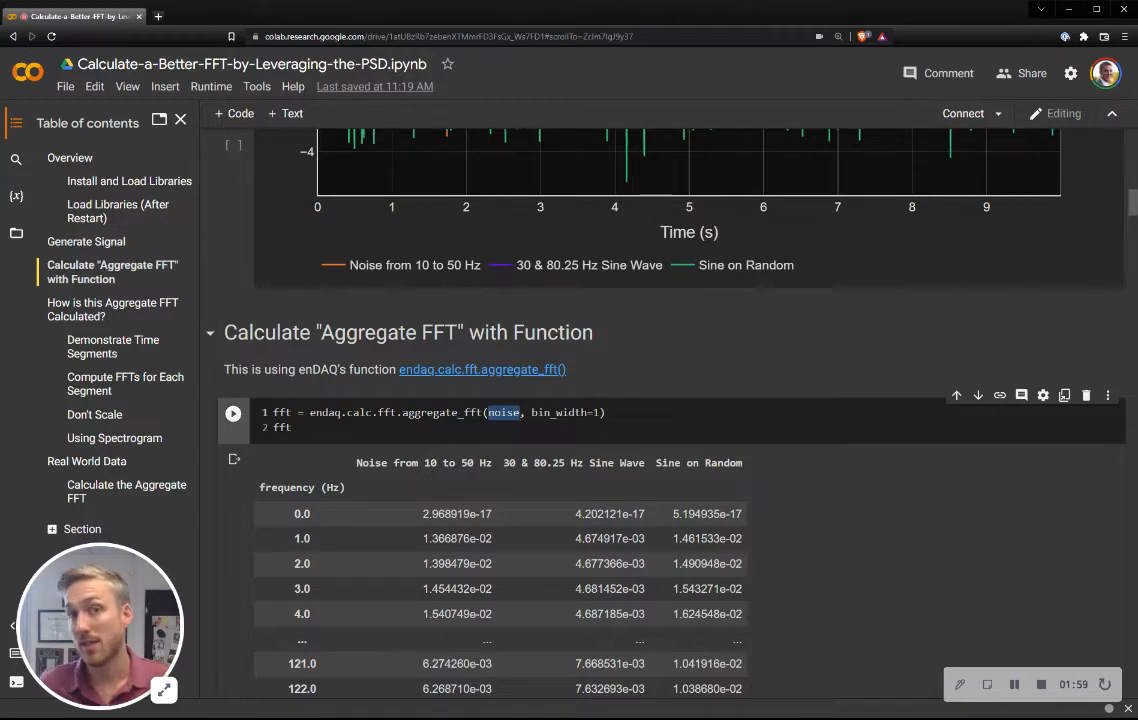
scroll("down", 3)
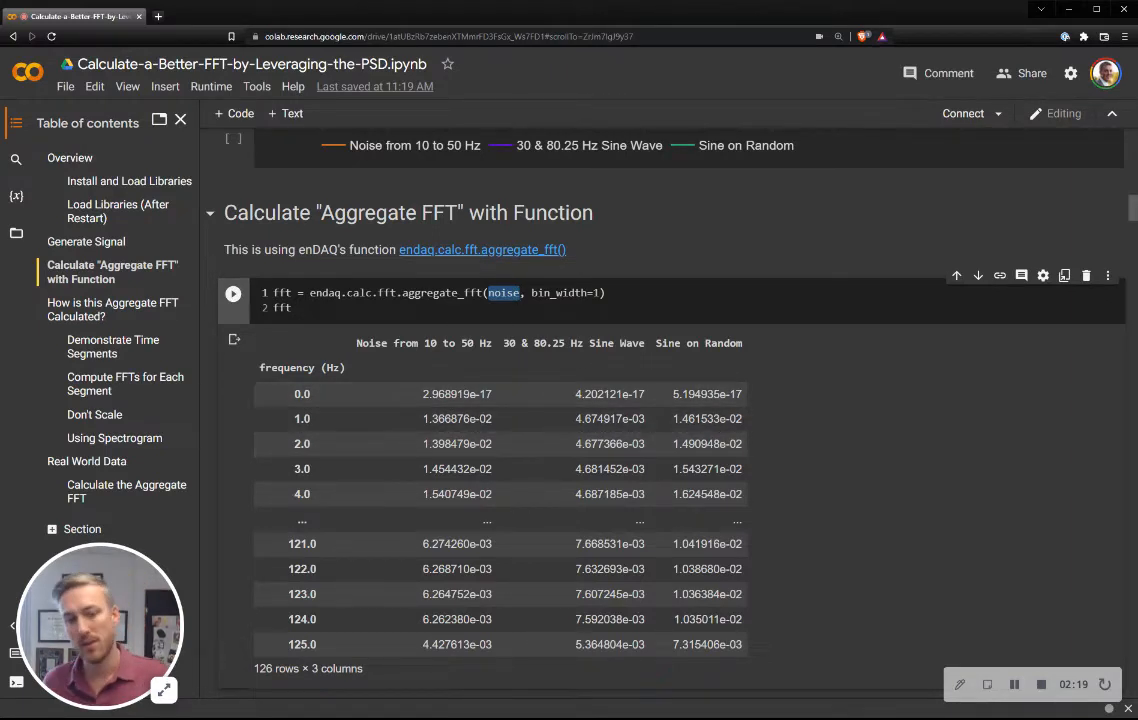
- Filter the aggregate FFT plot's legend to show only 'Noise from 10 to 50 Hz'
scroll("down", 3)
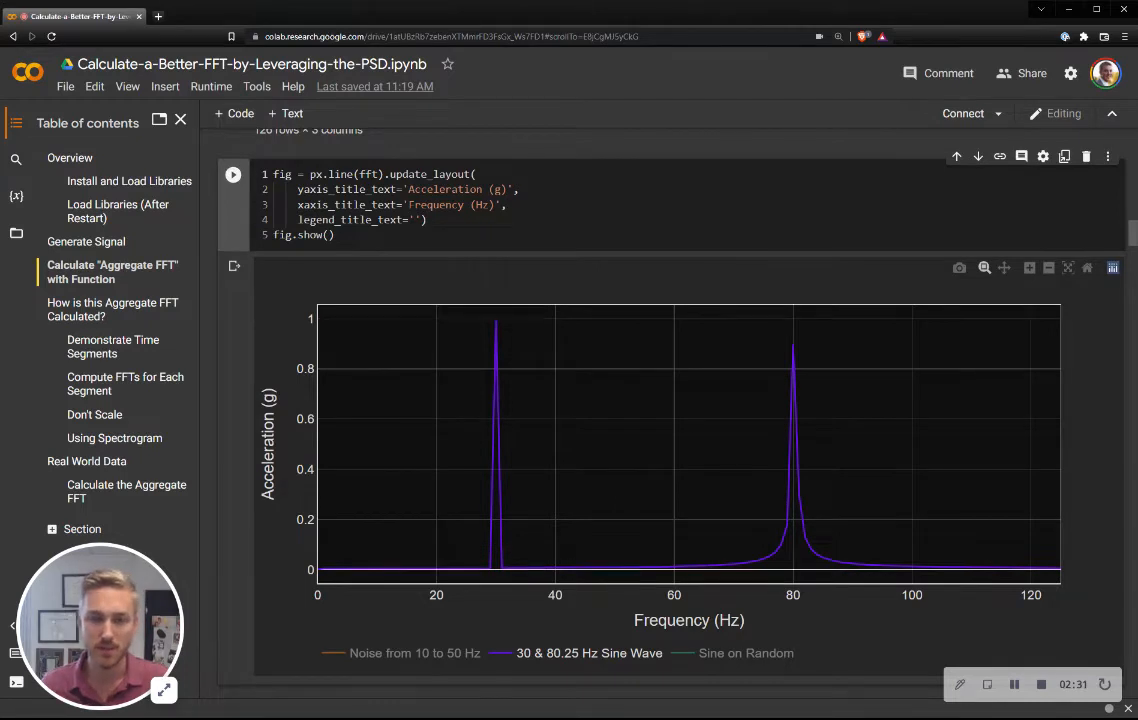
mouse_move(497, 320)
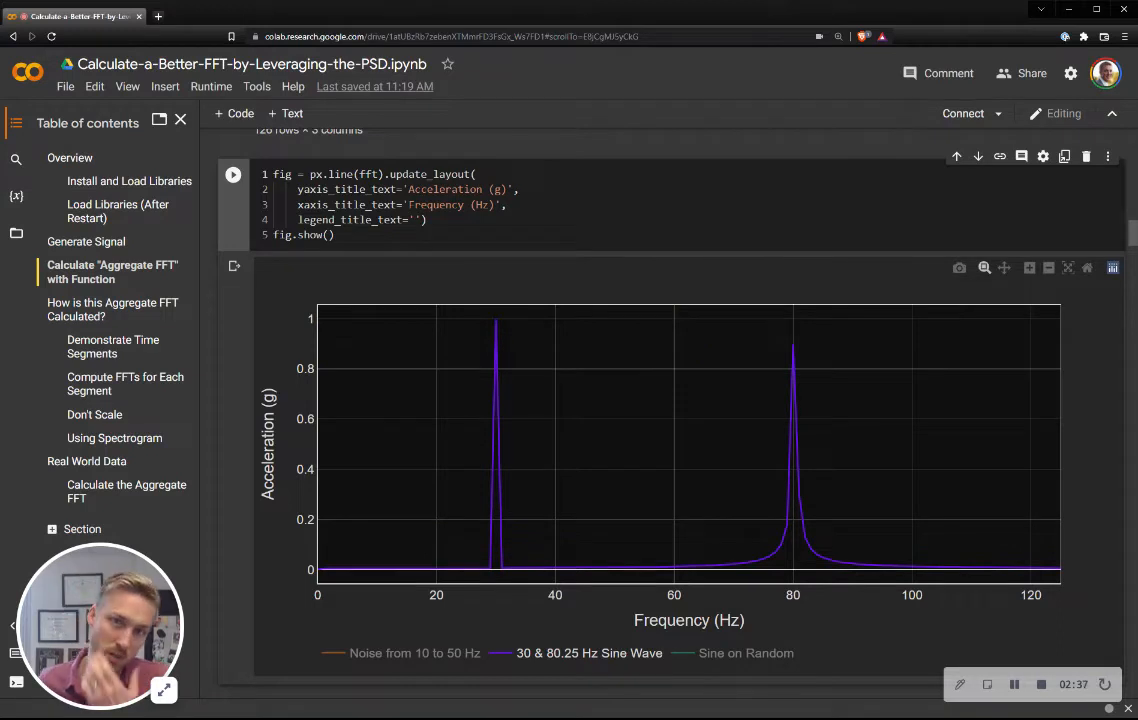
mouse_move(793, 345)
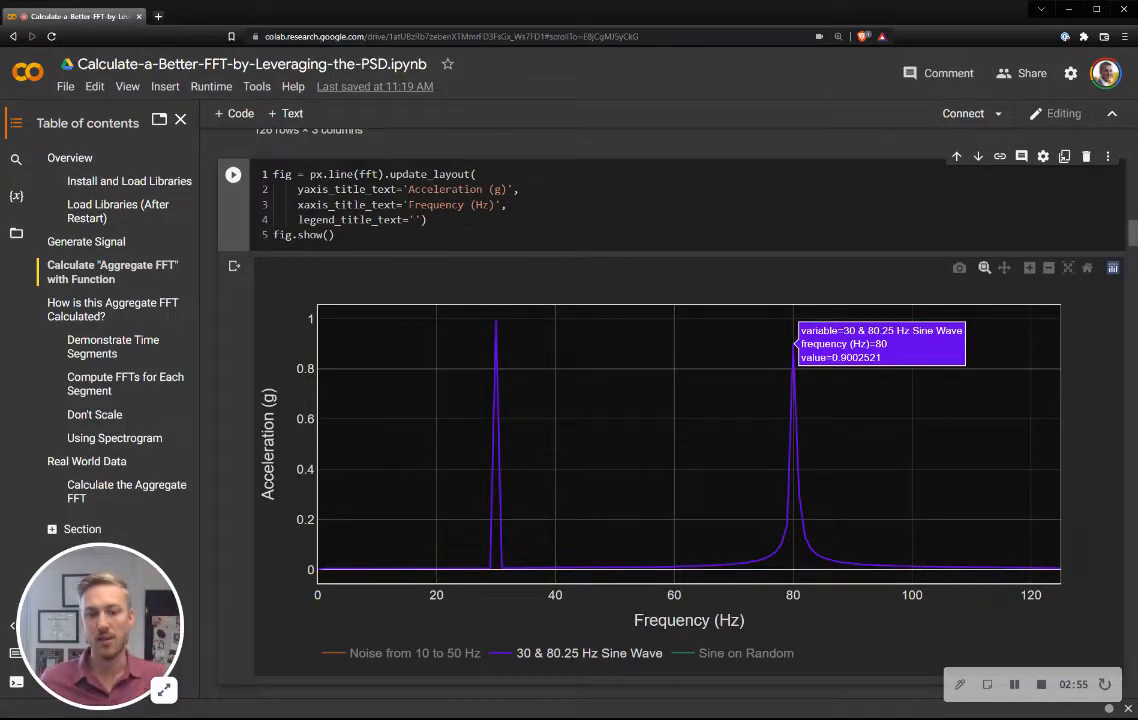
mouse_move(793, 490)
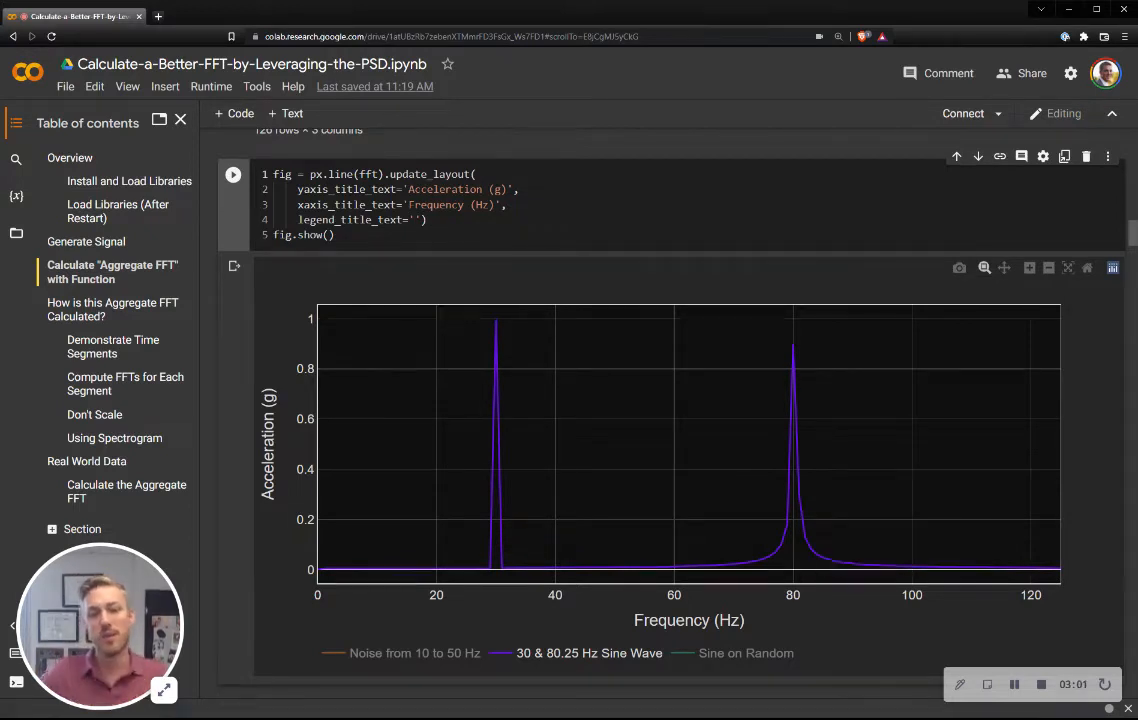
mouse_move(496, 320)
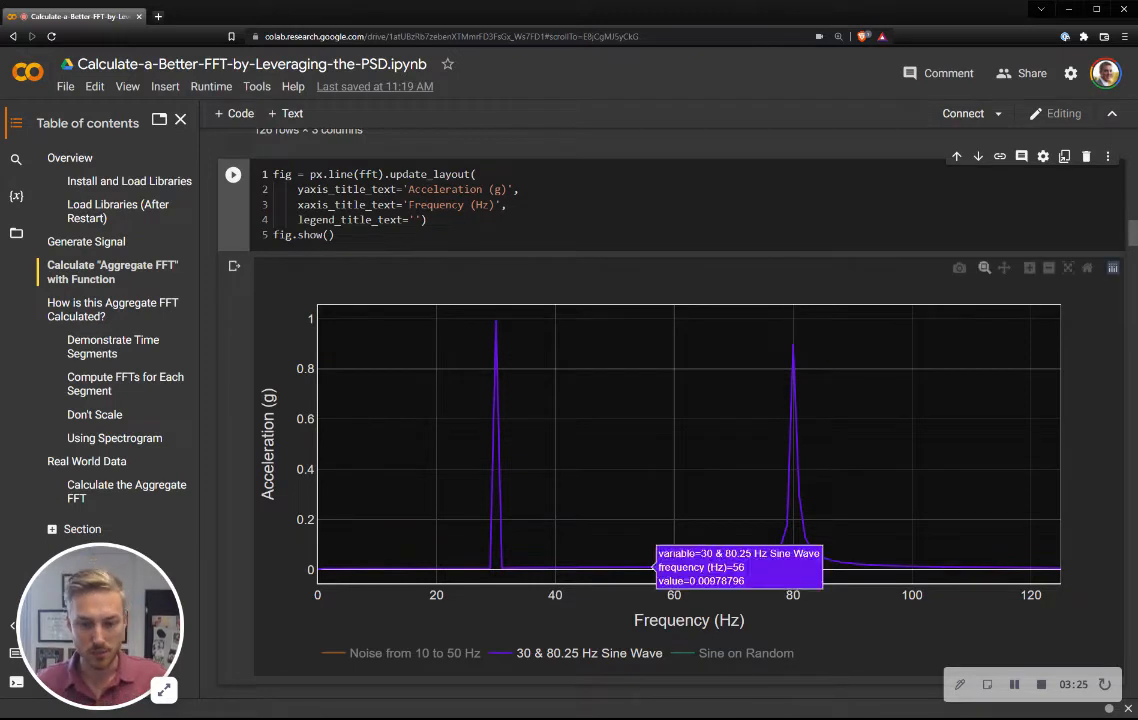
left_click(589, 653)
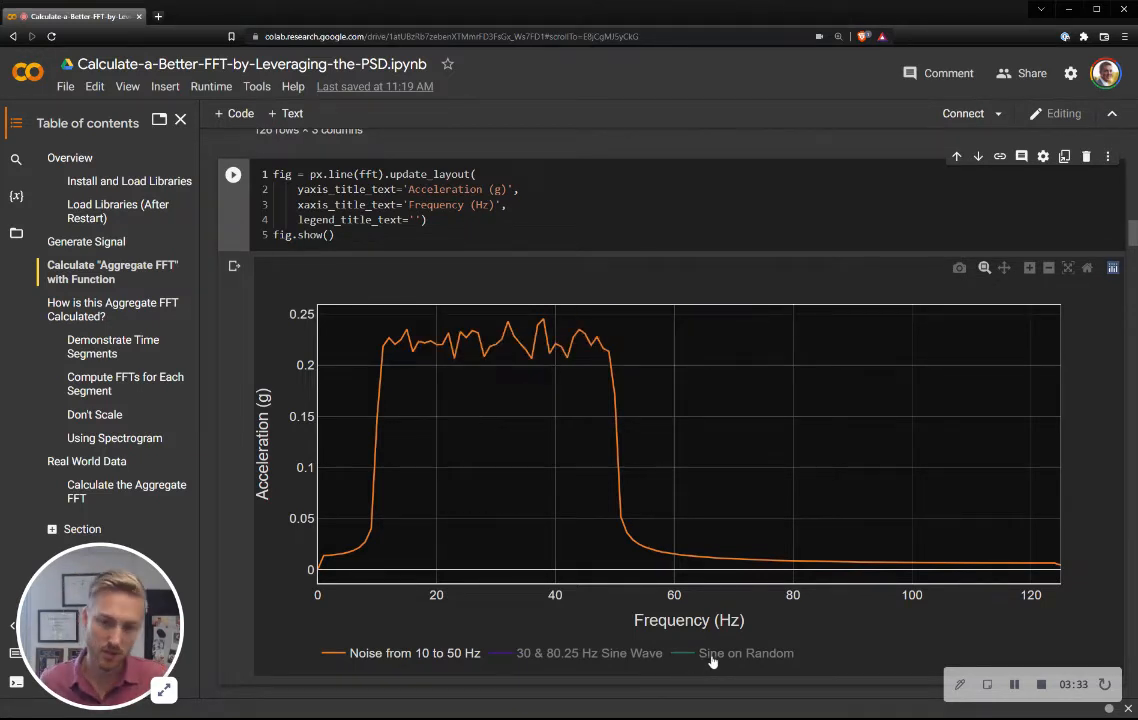
- Scroll down to the 'Aggregate FFT of Varying Lengths' facet grid
scroll("down", 3)
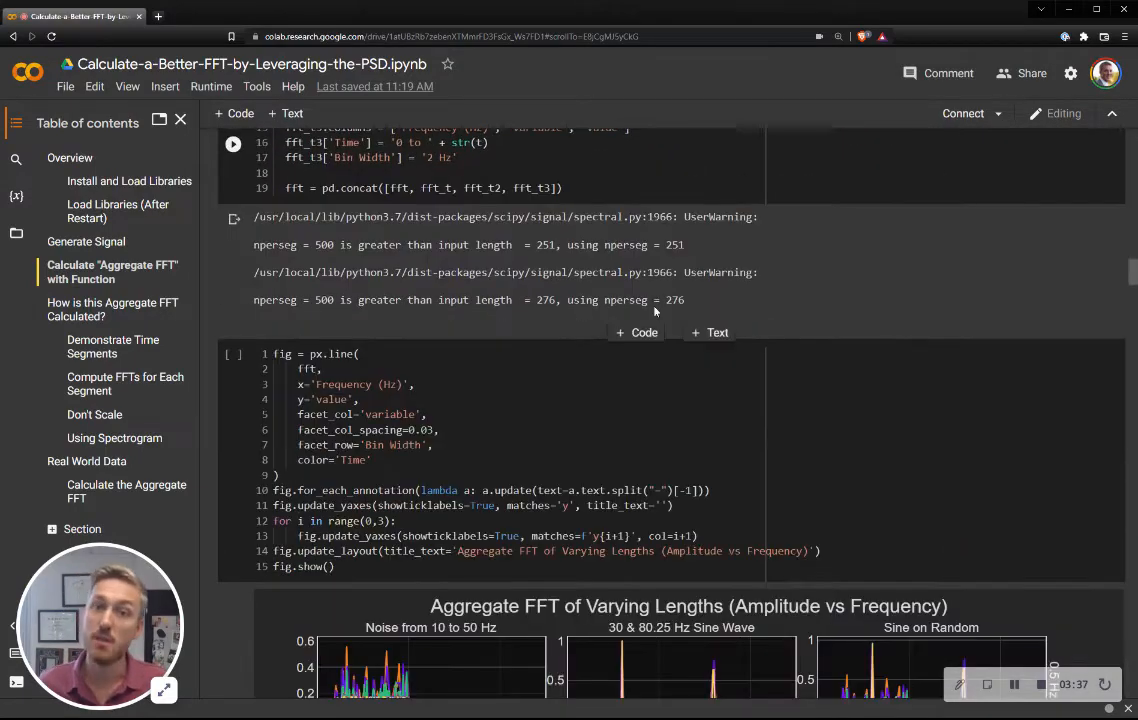
scroll("down", 3)
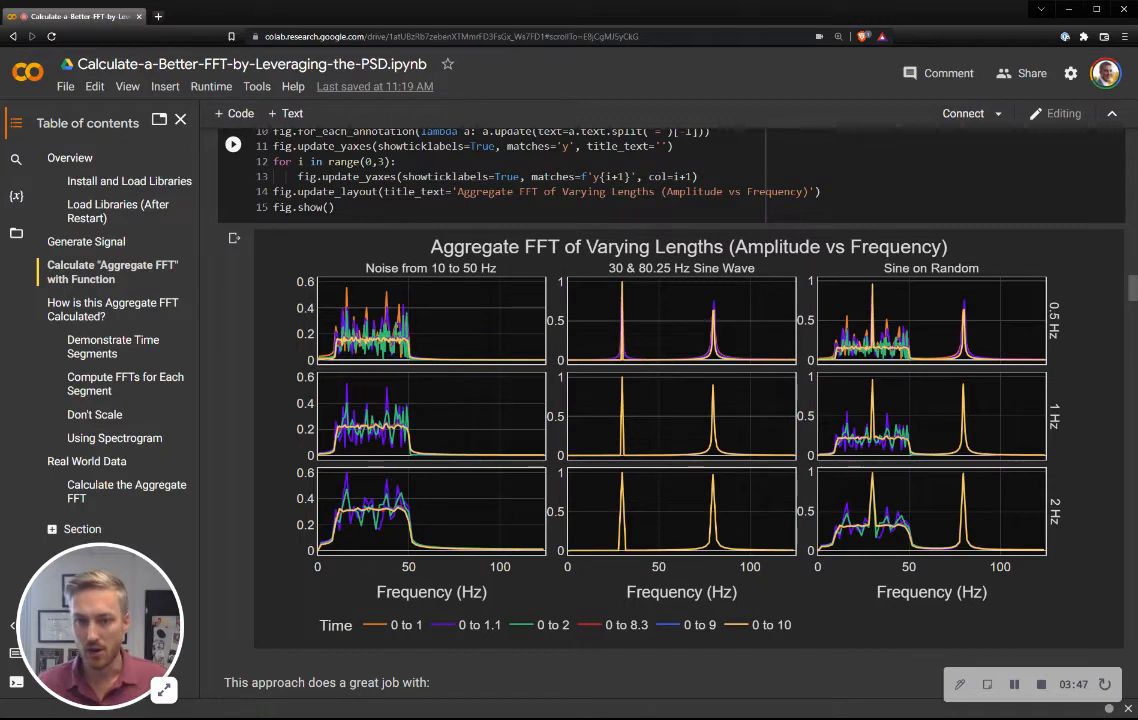
mouse_move(657, 263)
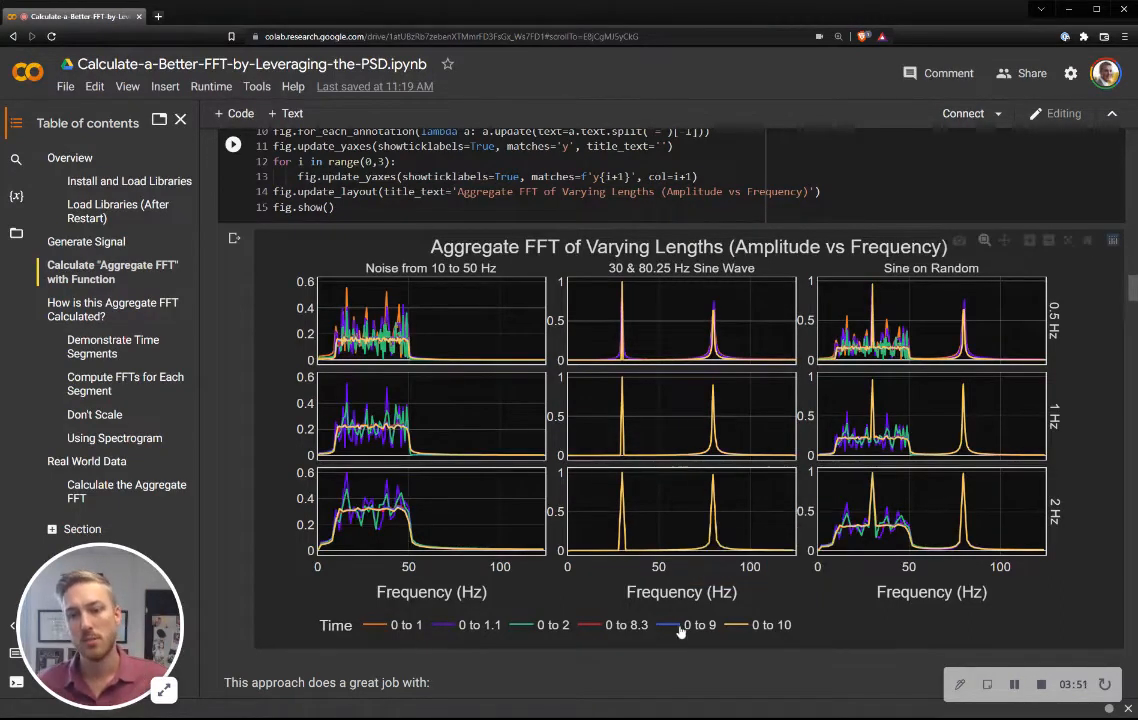
scroll("down", 3)
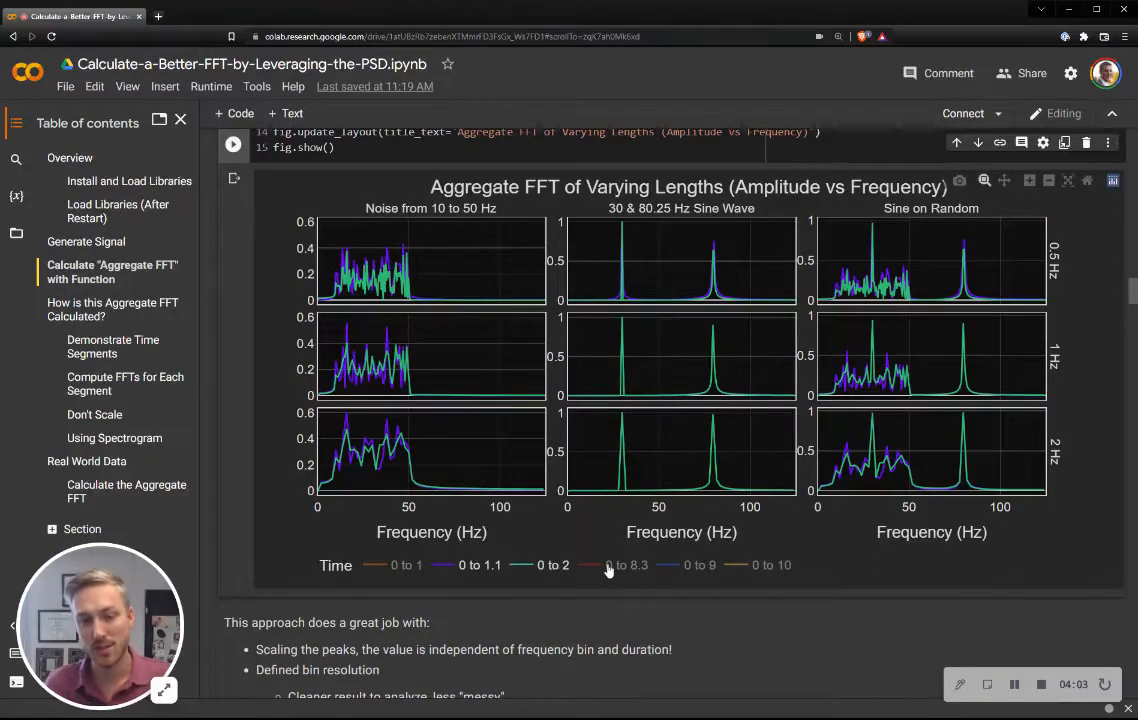
- Restore the hidden duration traces, then hide the 0 to 1.1 trace
left_click(627, 565)
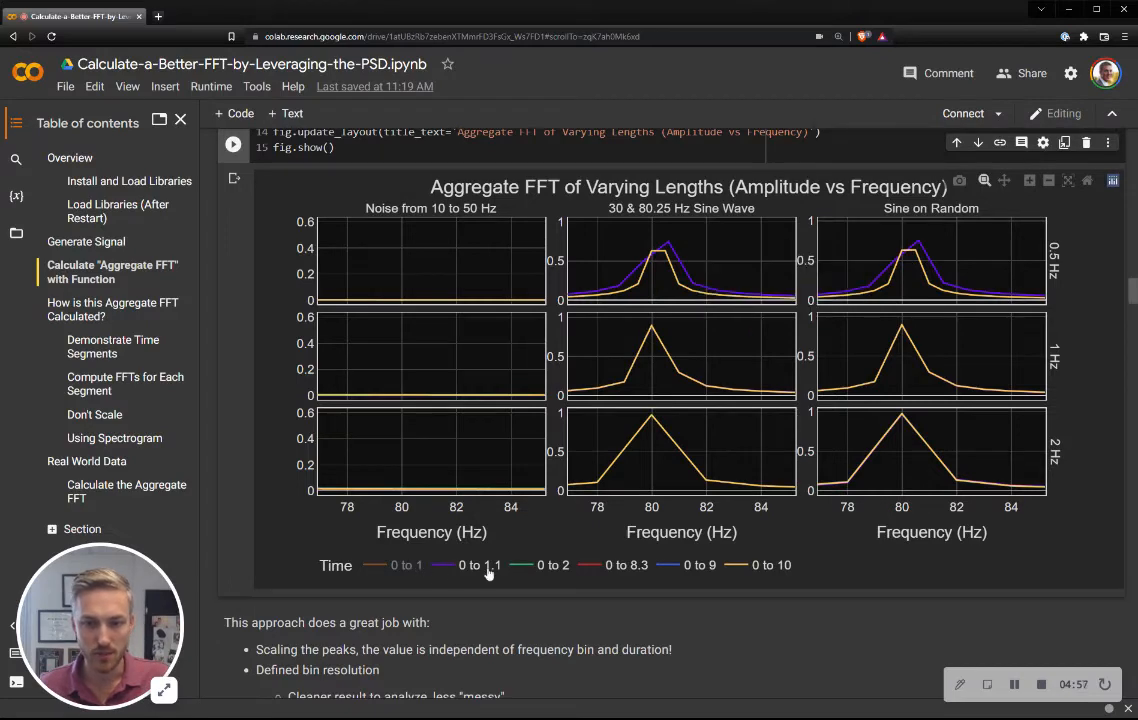
left_click(470, 565)
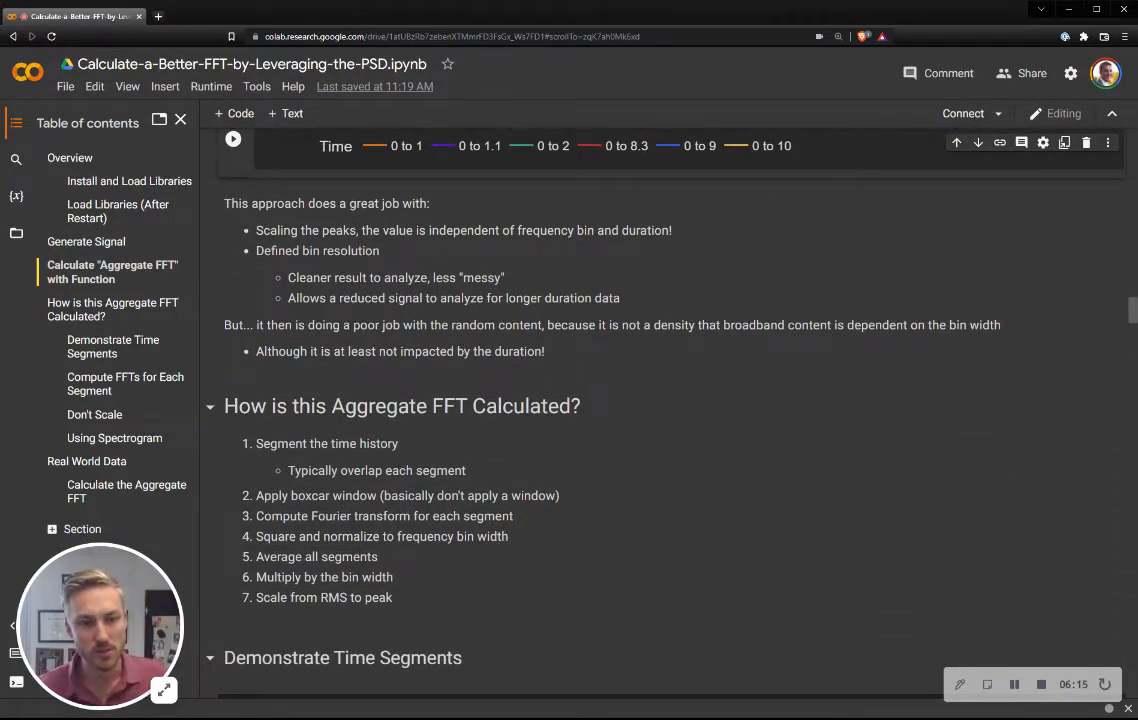
- Scroll to the 'Overlapping Segments with Hanning Window Applied' plot
scroll("down", 3)
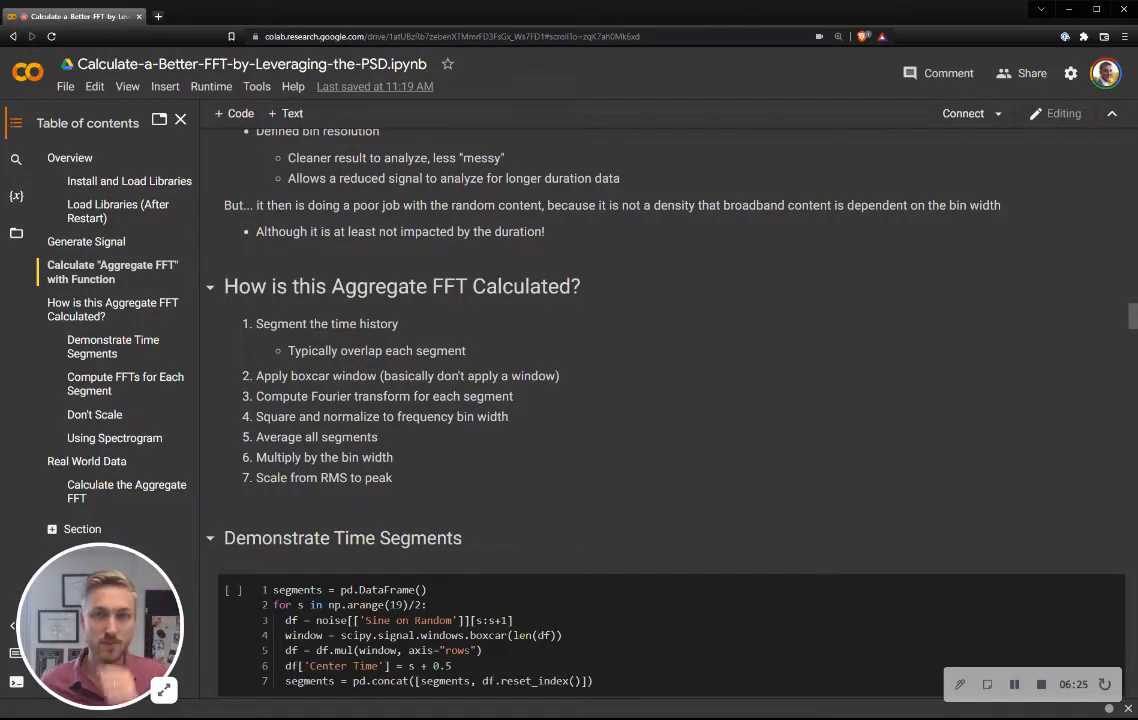
mouse_move(589, 301)
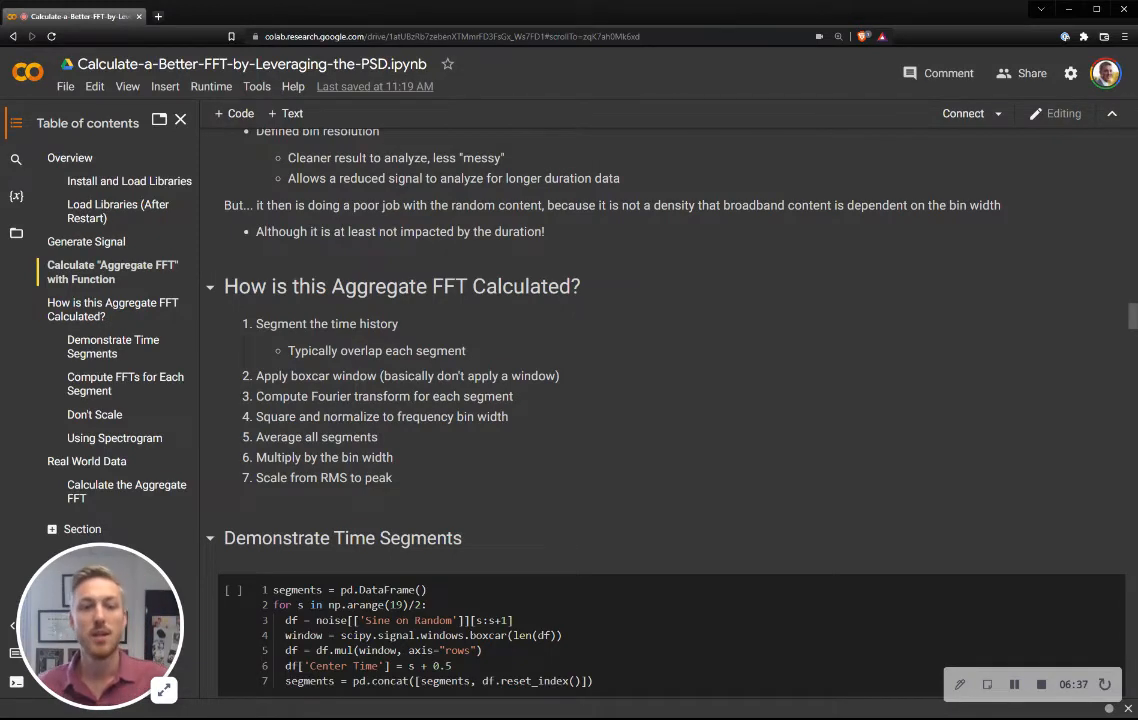
scroll("down", 3)
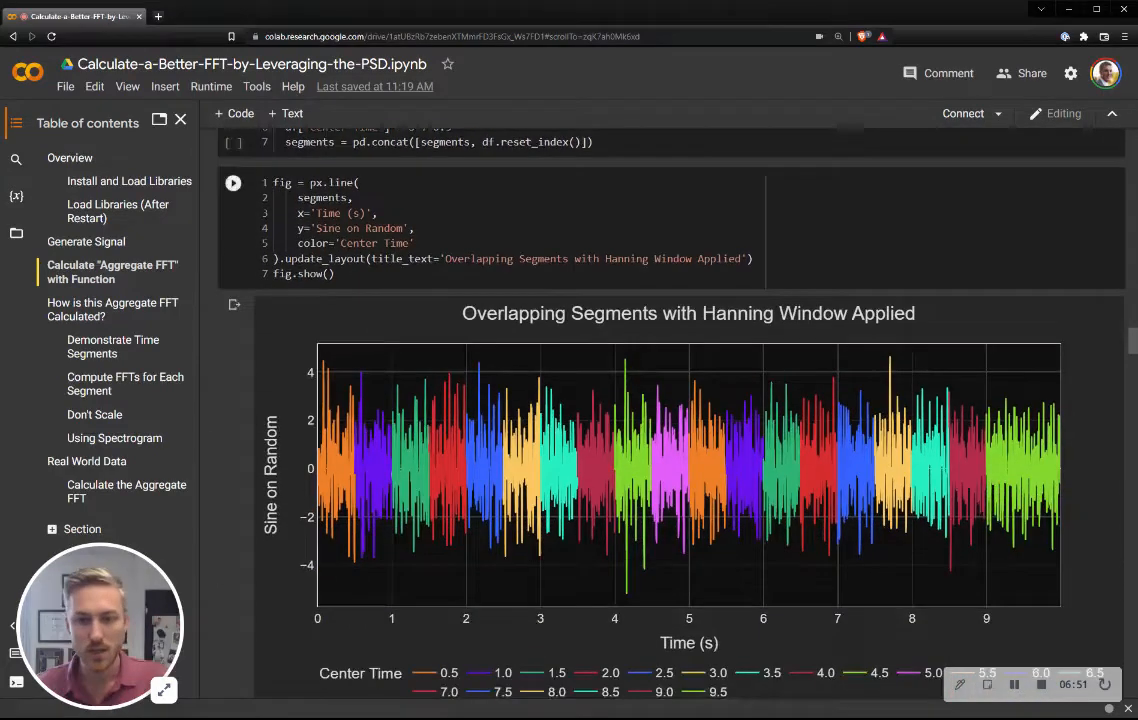
- Scroll to the spectrum_over_time waterfall plot under Compute FFTs for Each Segment
scroll("down", 3)
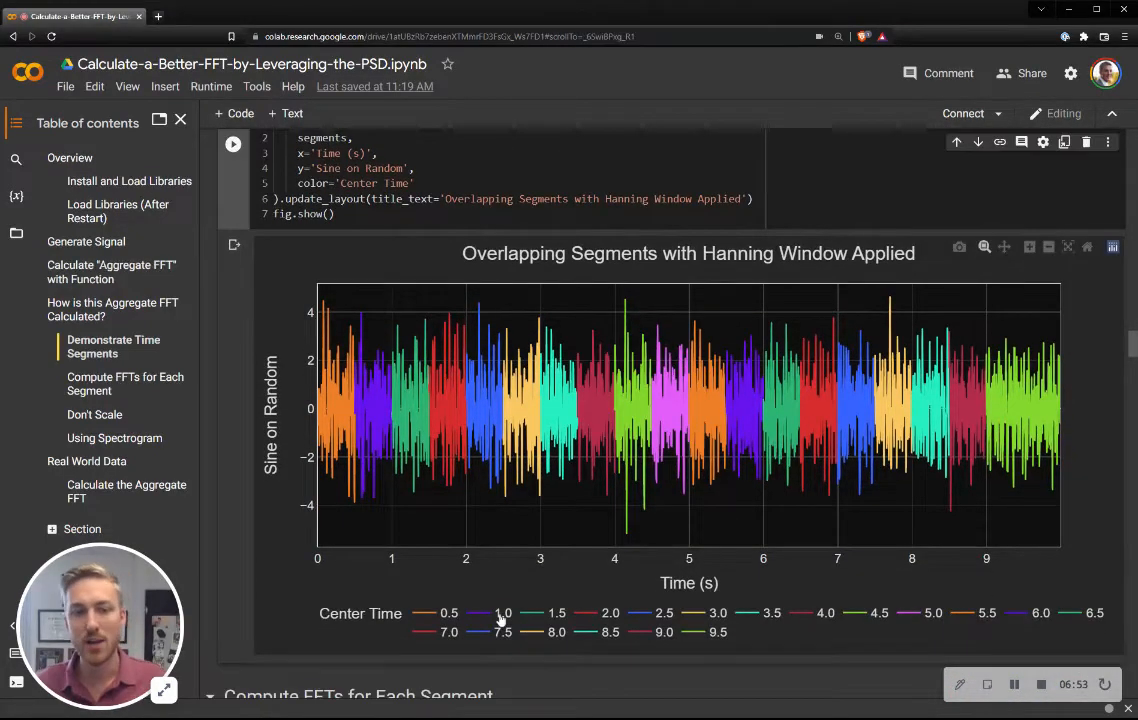
left_click(503, 613)
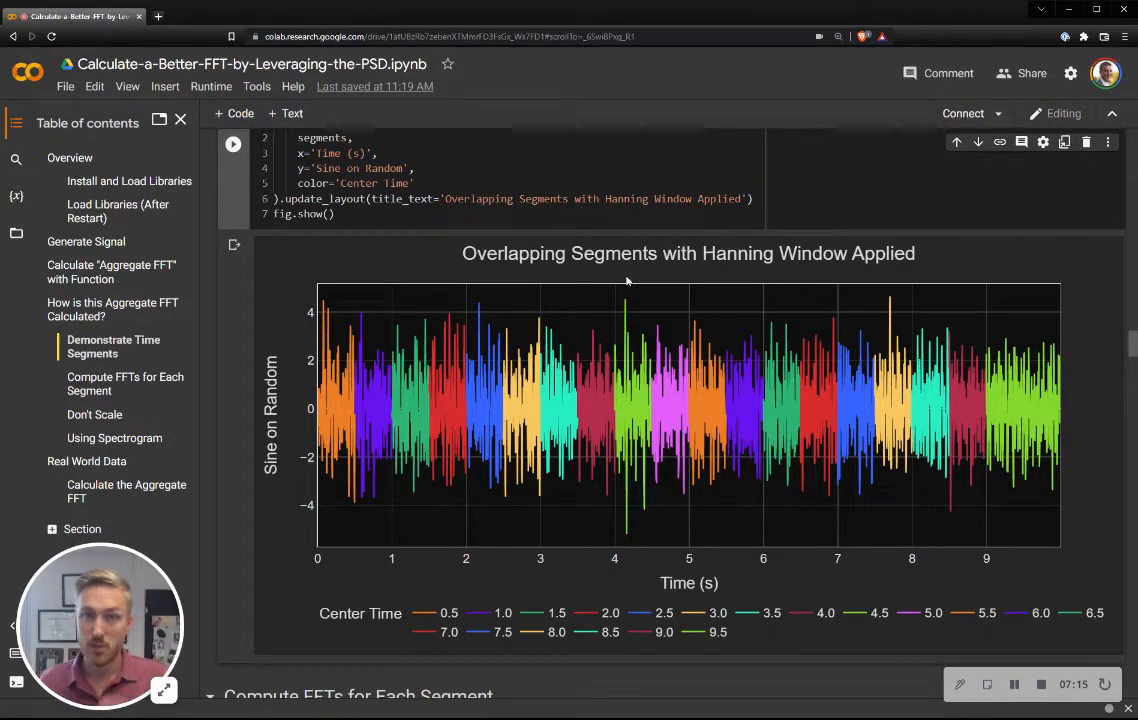
scroll("down", 3)
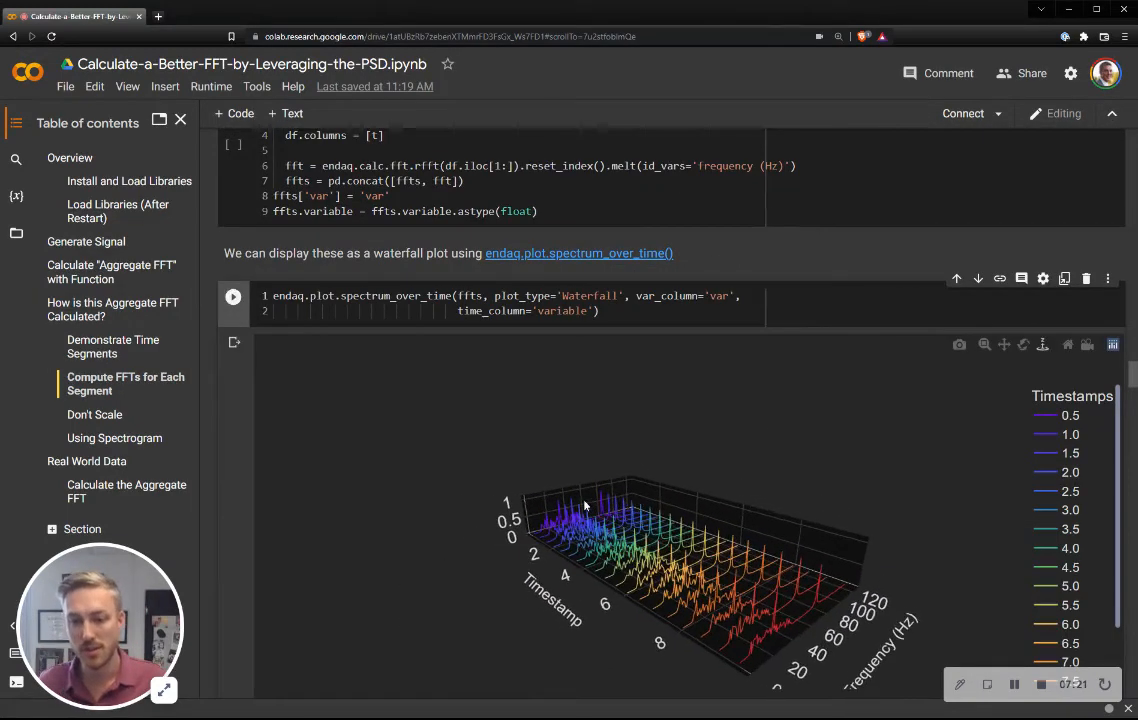
- Scroll past the per-segment FFT plot to the 'Using Spectrogram' rolling_fft table
scroll("down", 3)
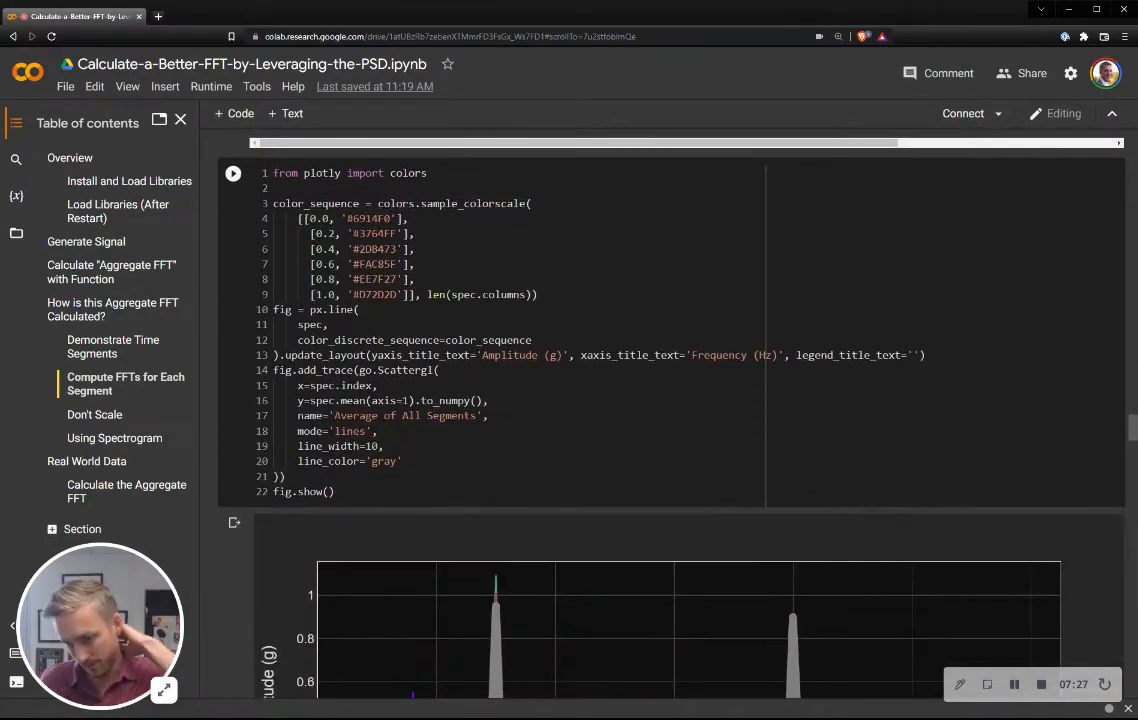
scroll("down", 3)
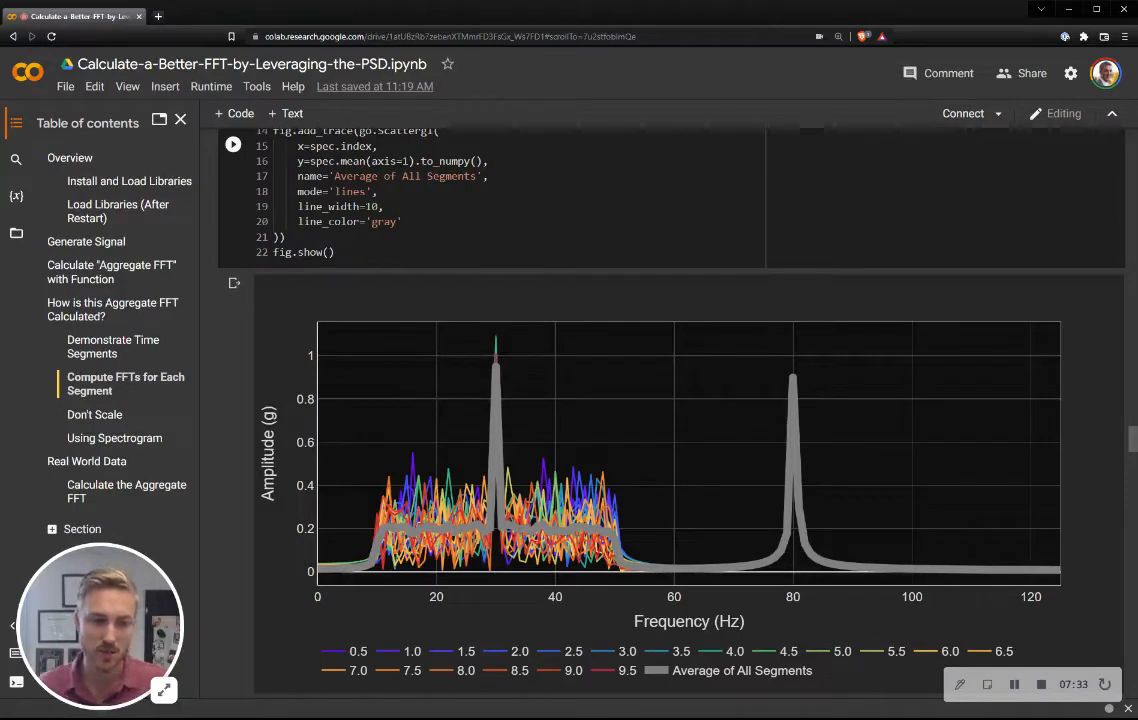
mouse_move(575, 662)
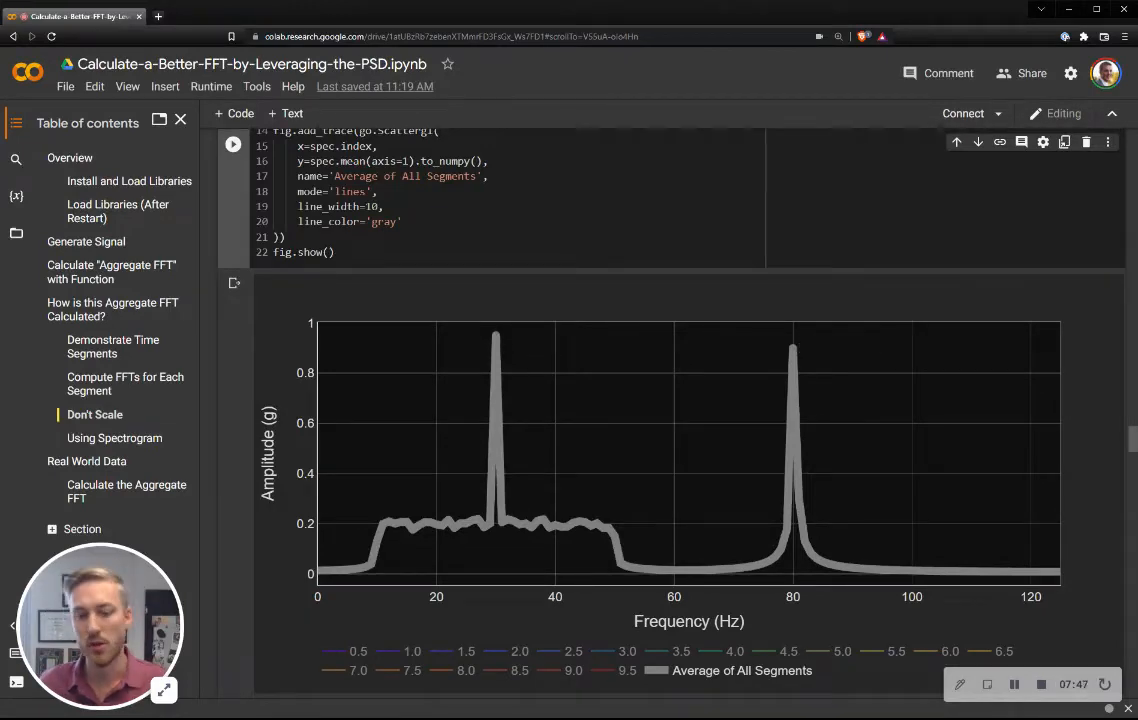
scroll("down", 3)
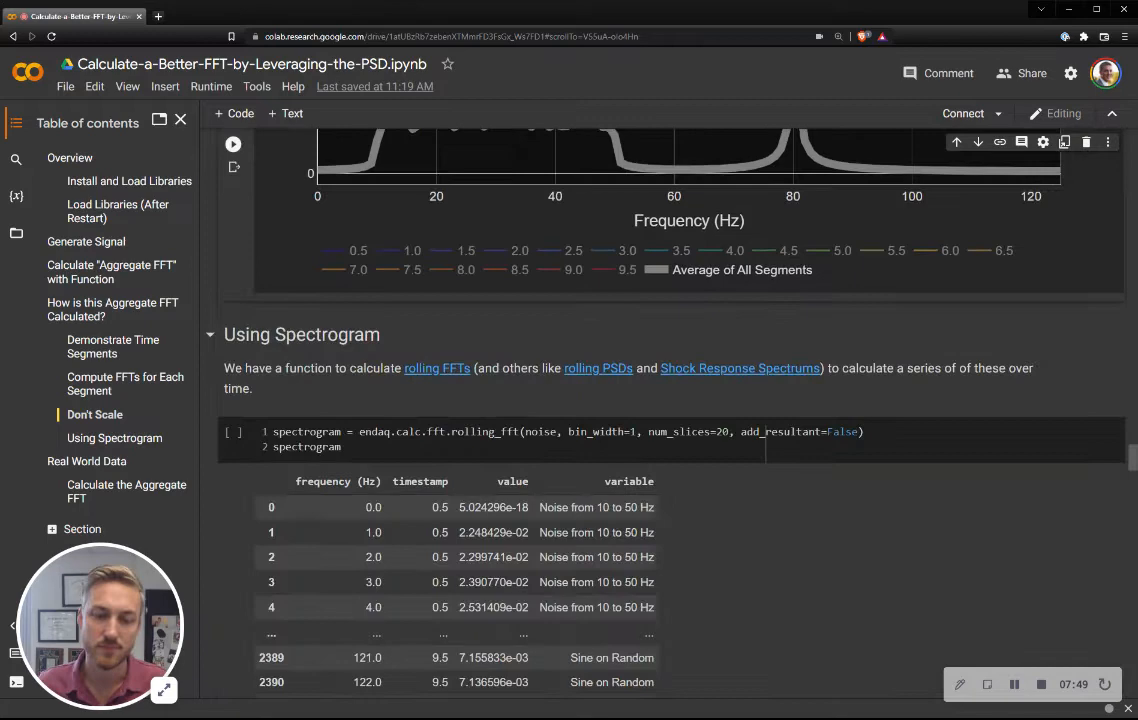
- Step the spectrum animation slider to 7.5 s, then reach the Real World Data table
scroll("down", 3)
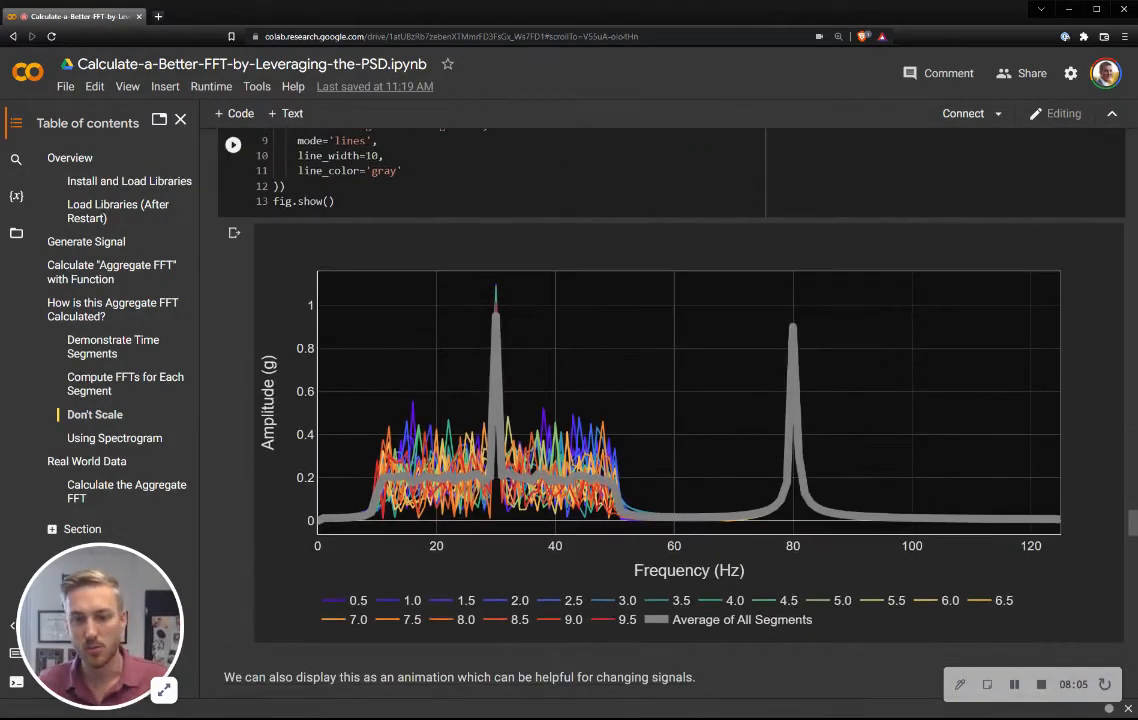
scroll("down", 3)
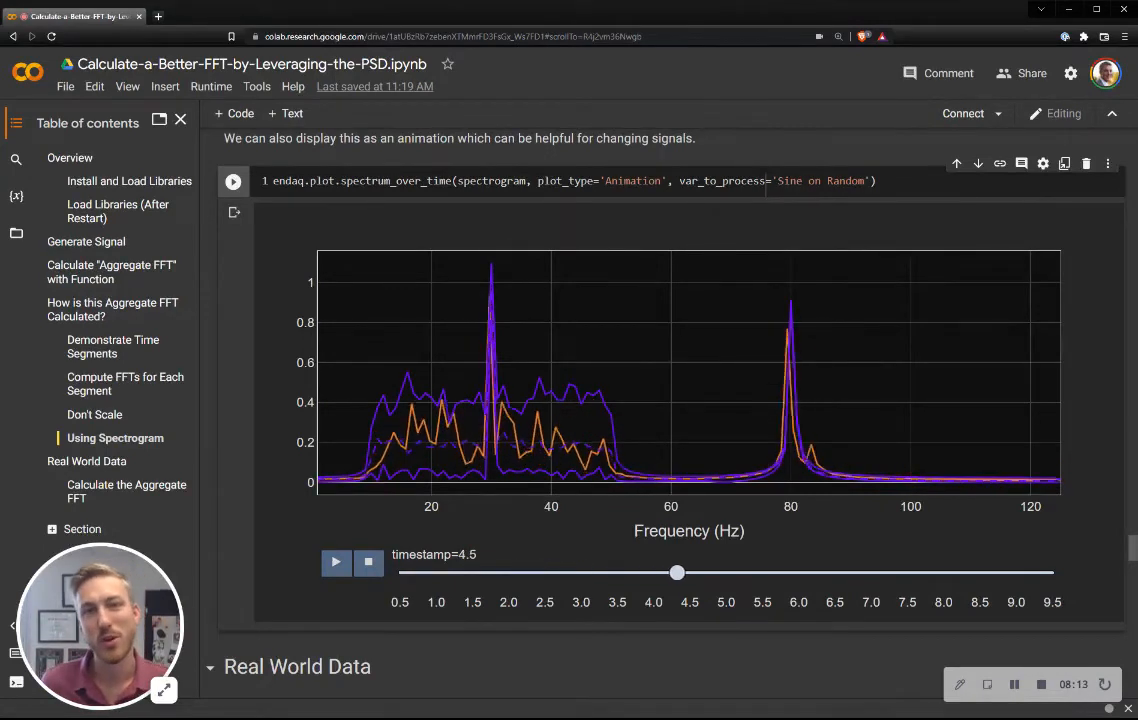
left_click(335, 562)
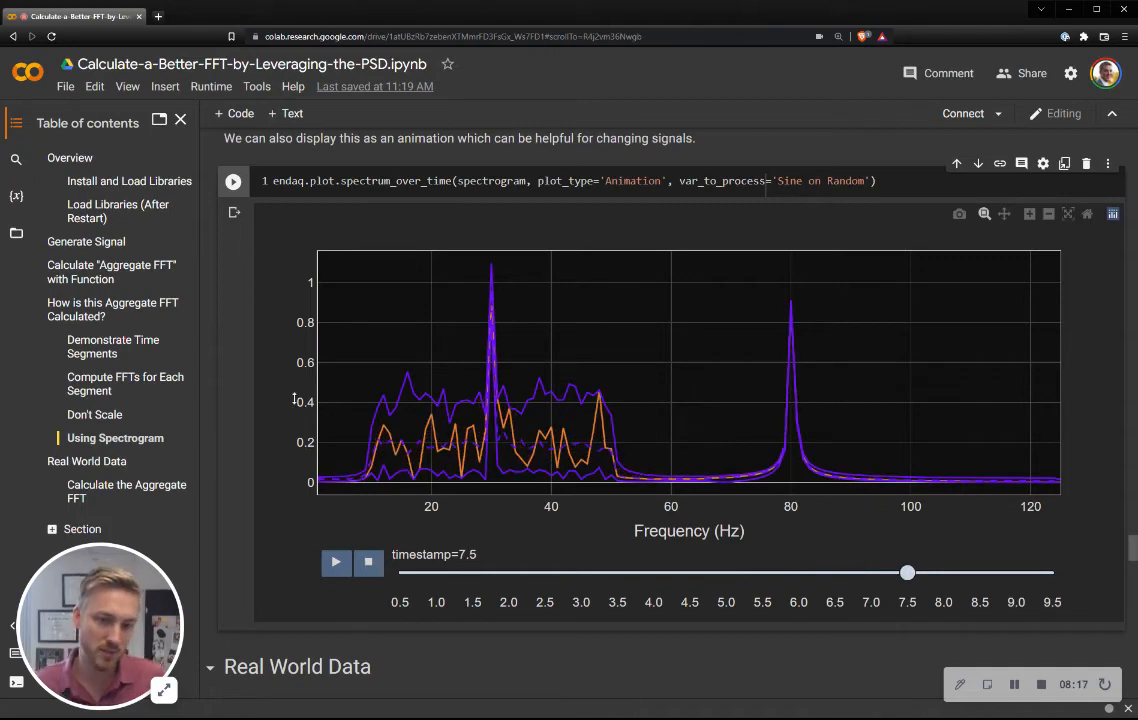
scroll("down", 3)
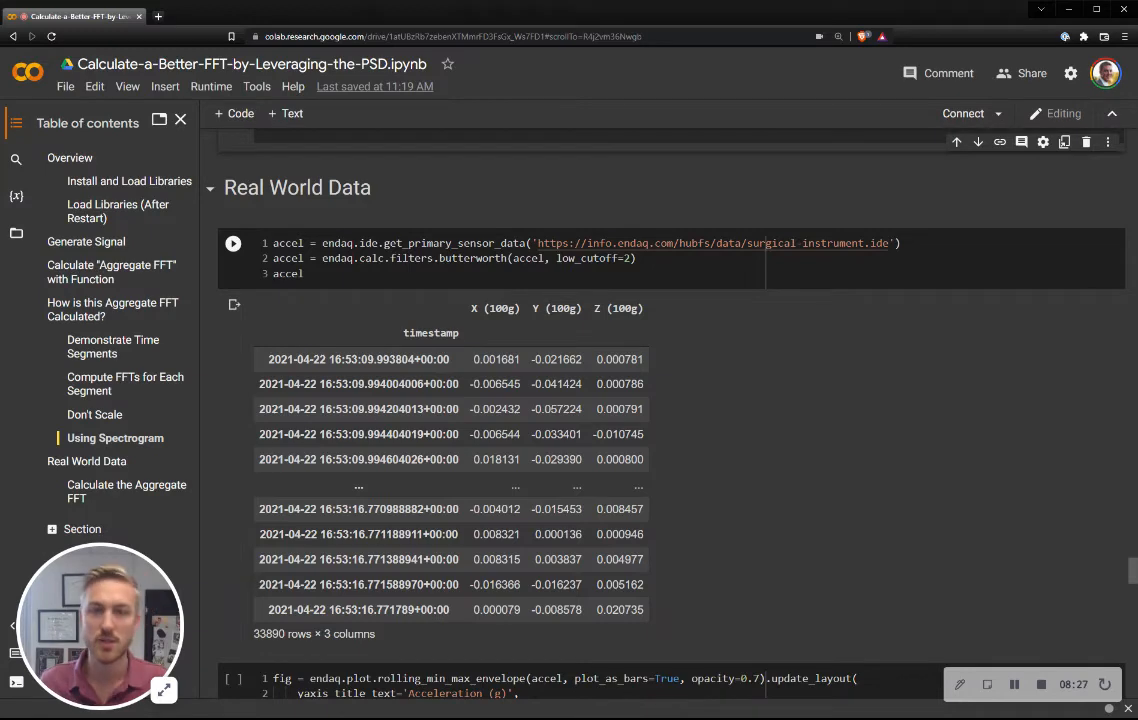
- Scroll past the Robotic Instrument envelope and line plots to the aggregate FFT table across X, Y and Z
scroll("down", 3)
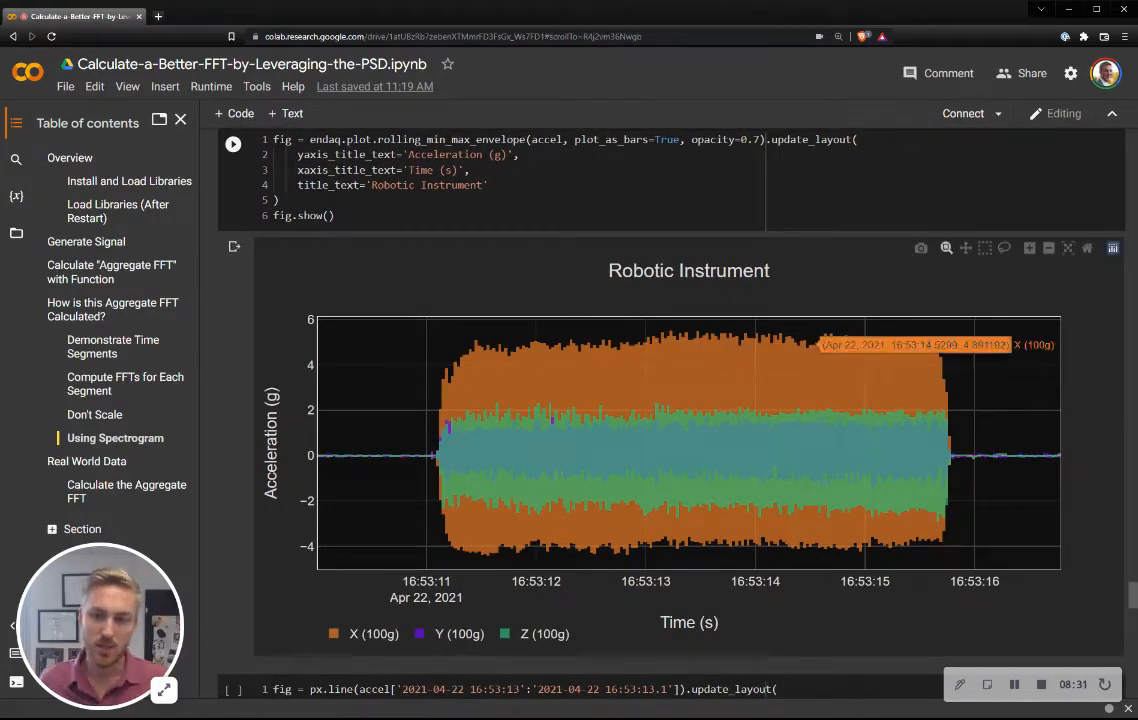
scroll("down", 3)
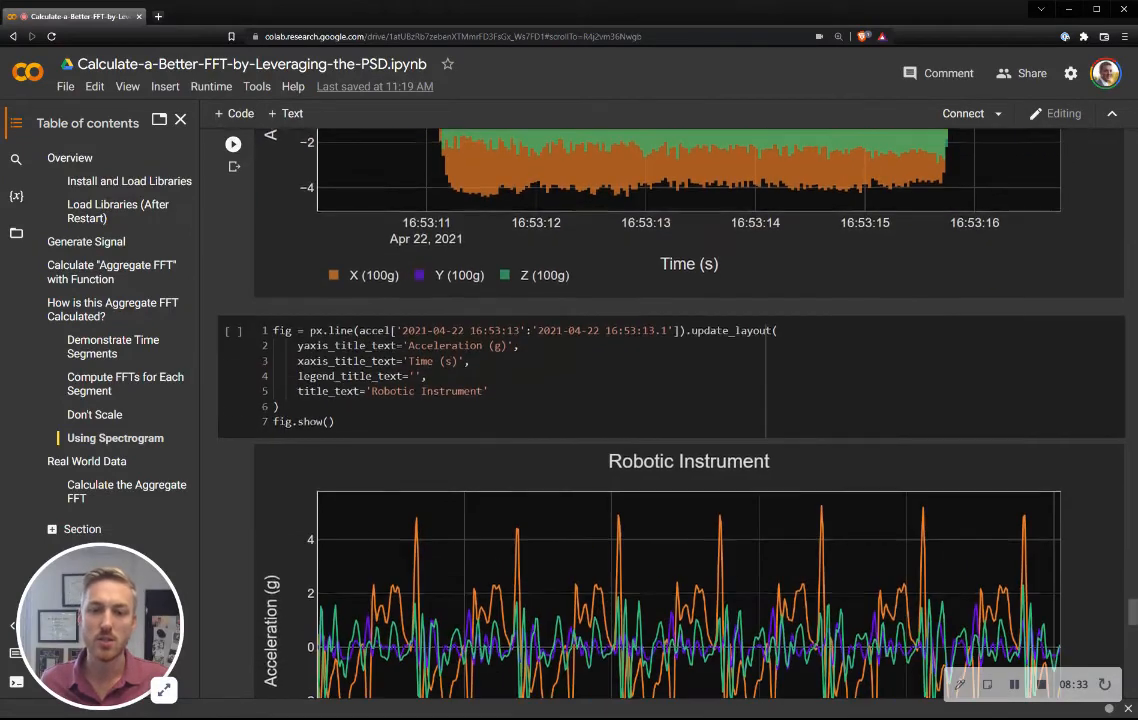
scroll("down", 3)
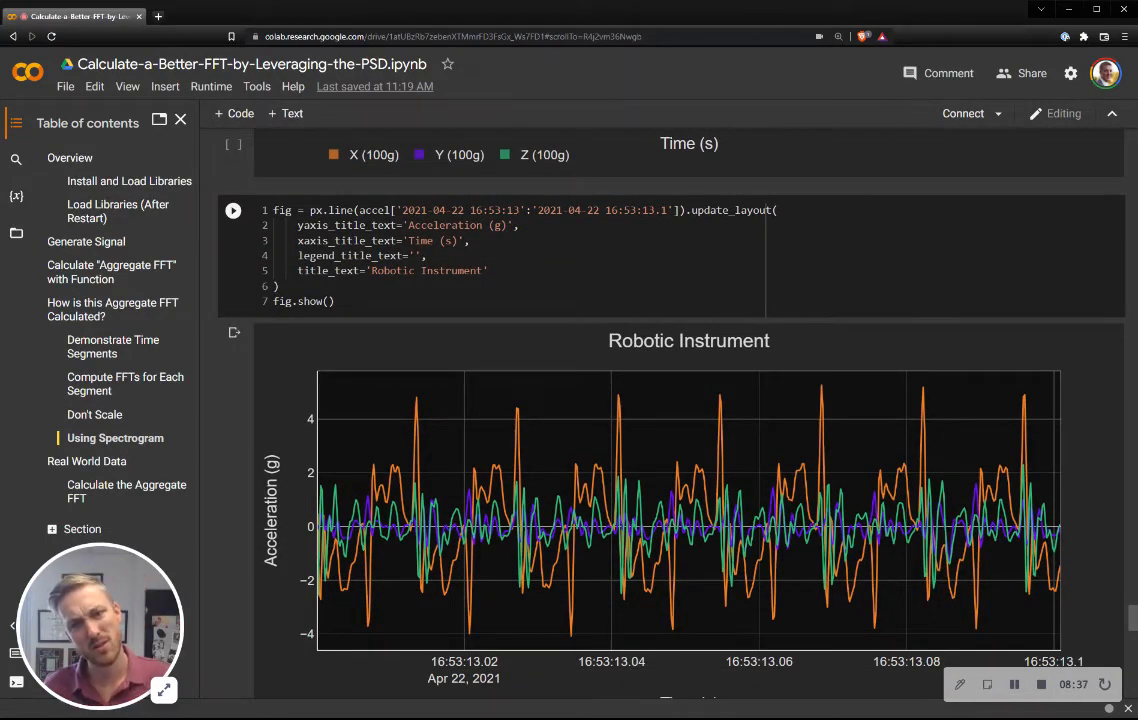
scroll("down", 3)
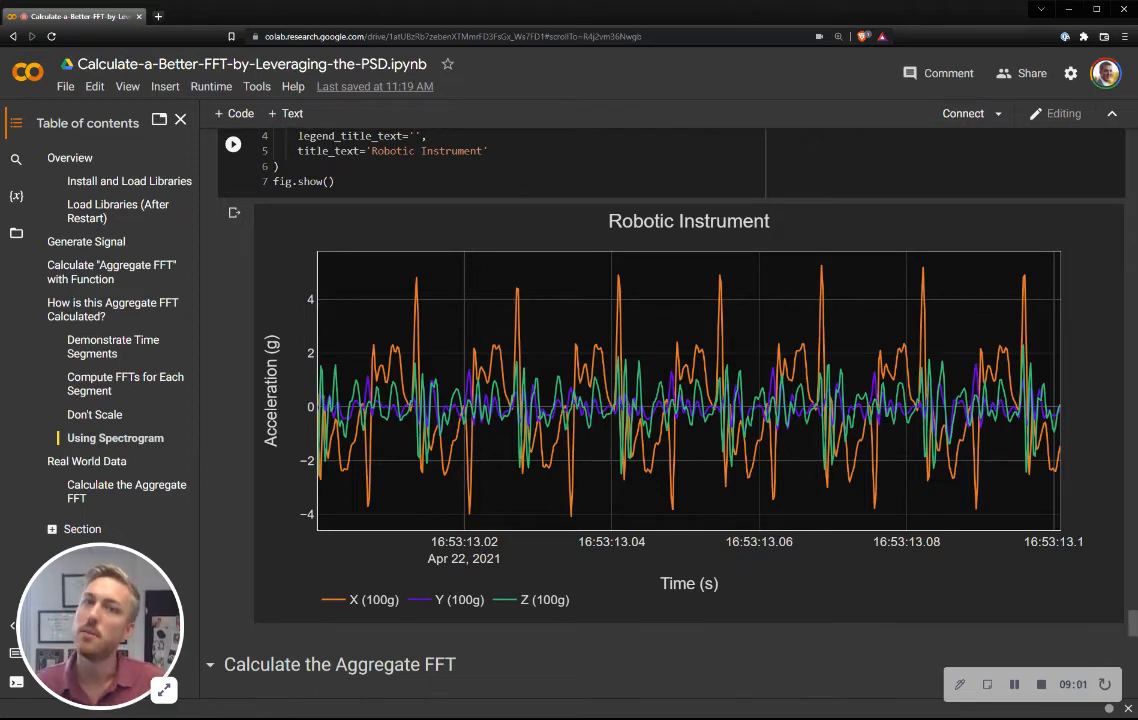
scroll("down", 3)
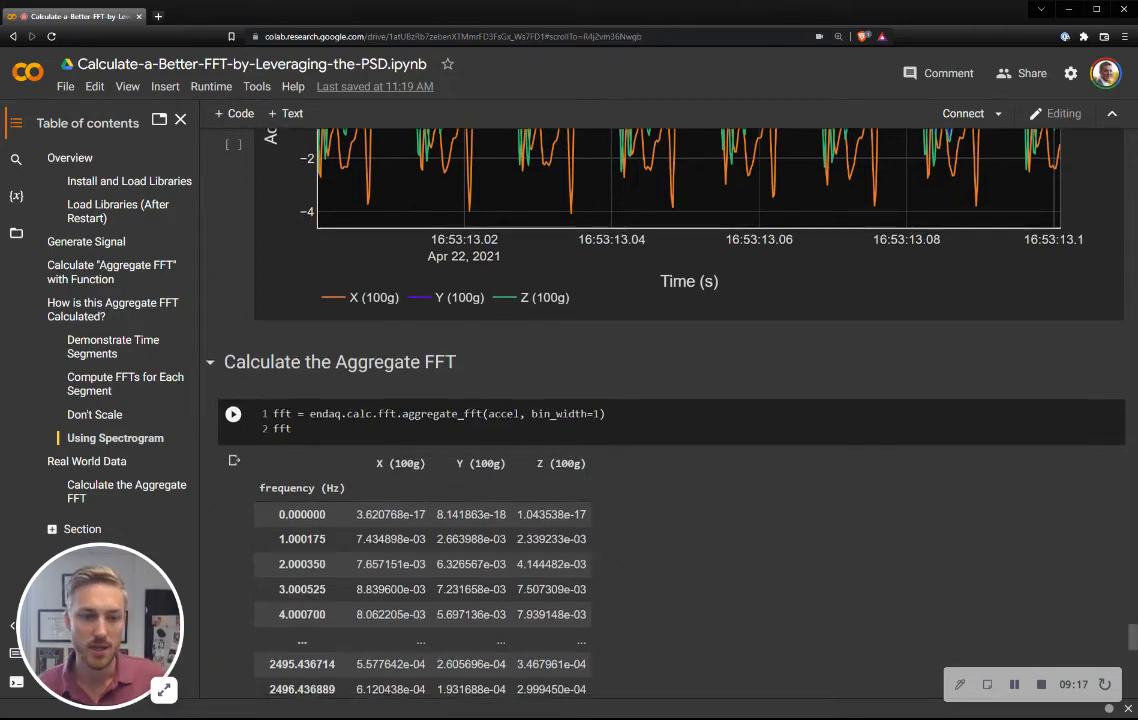
- Scroll down to the px.line(fft) plot of acceleration versus frequency up to about 2500 Hz
scroll("down", 3)
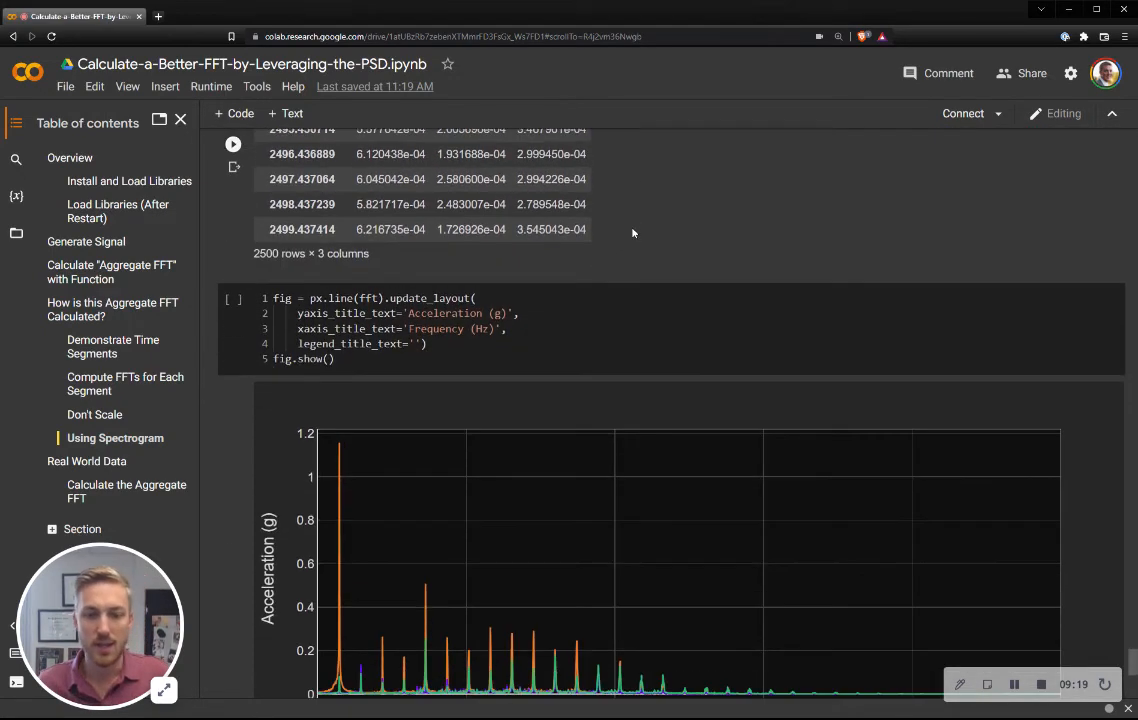
scroll("down", 3)
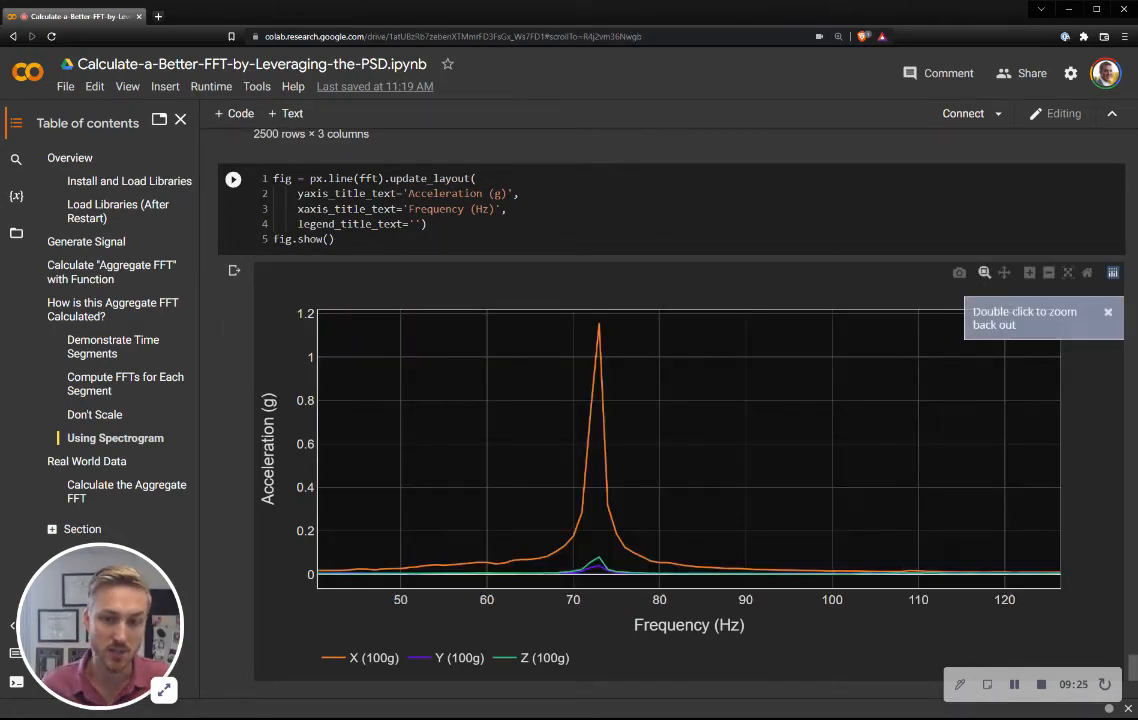
mouse_move(600, 320)
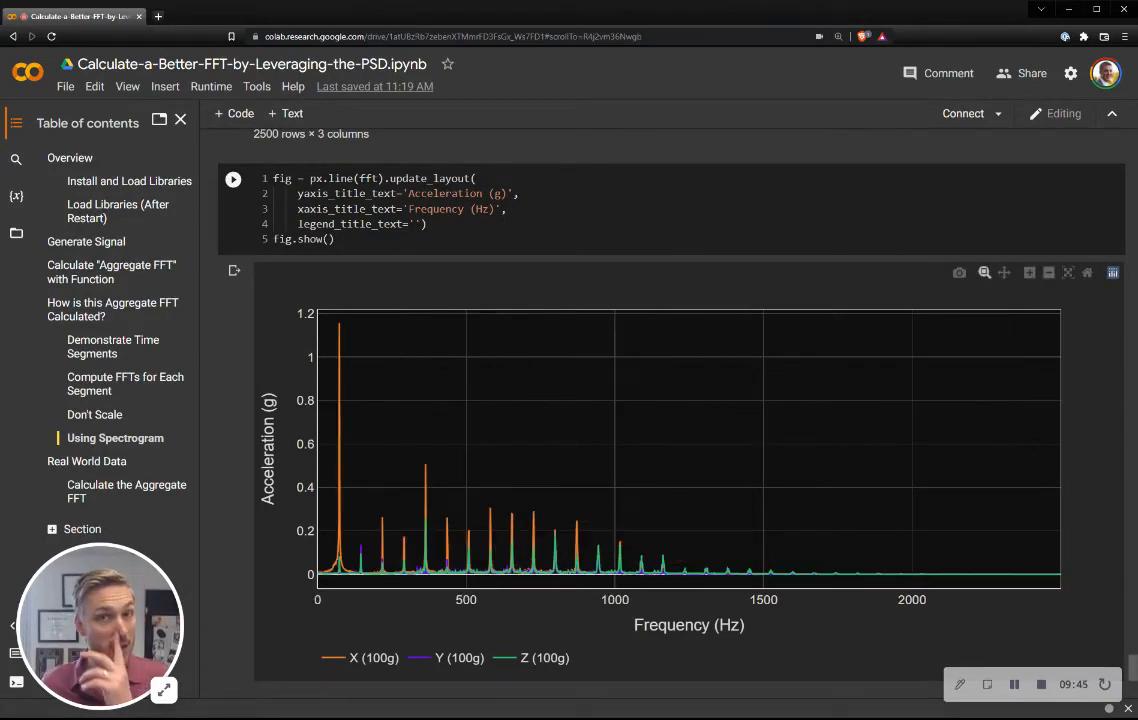
mouse_move(634, 272)
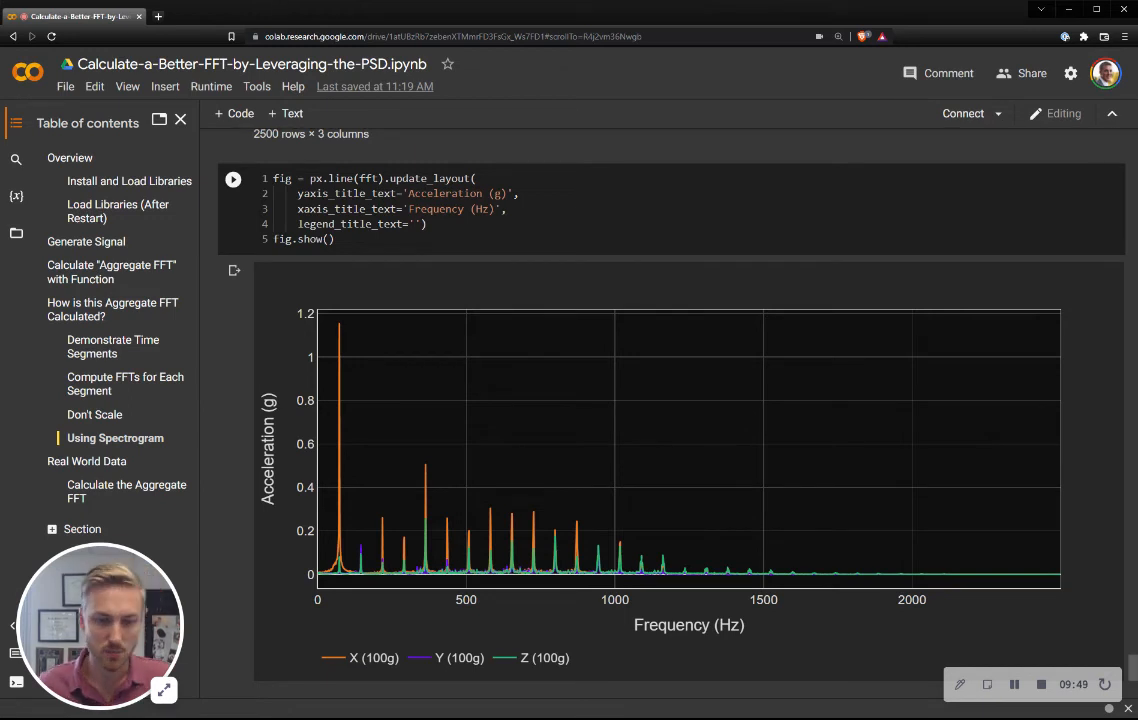
scroll("down", 3)
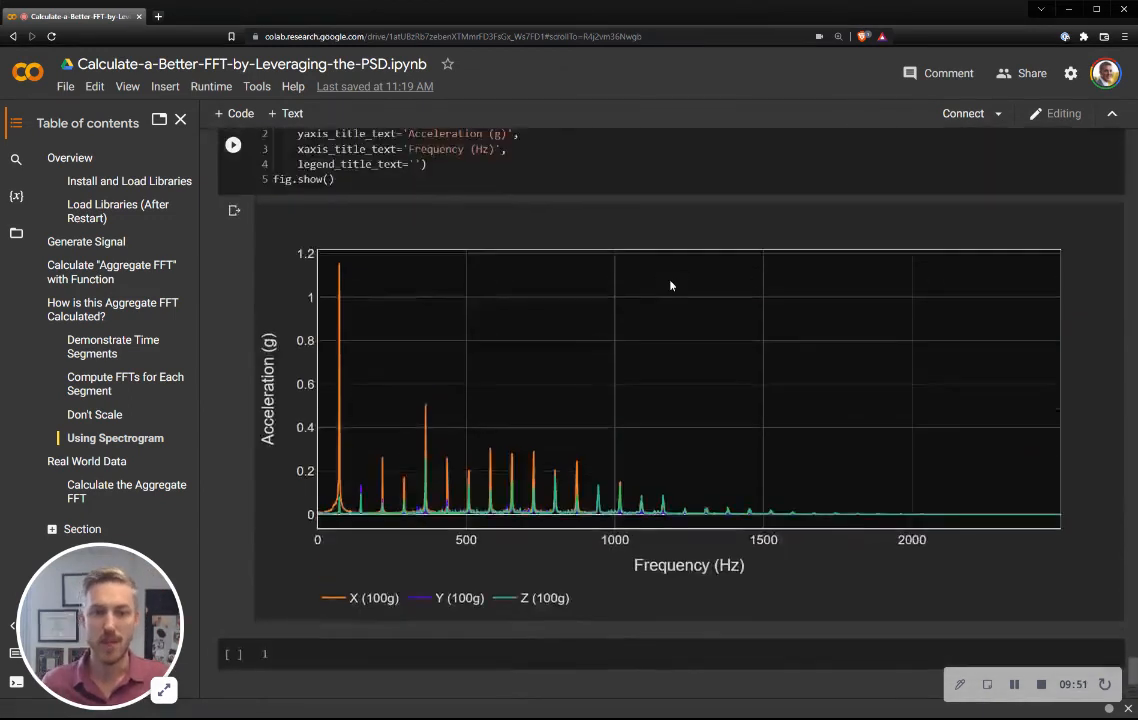